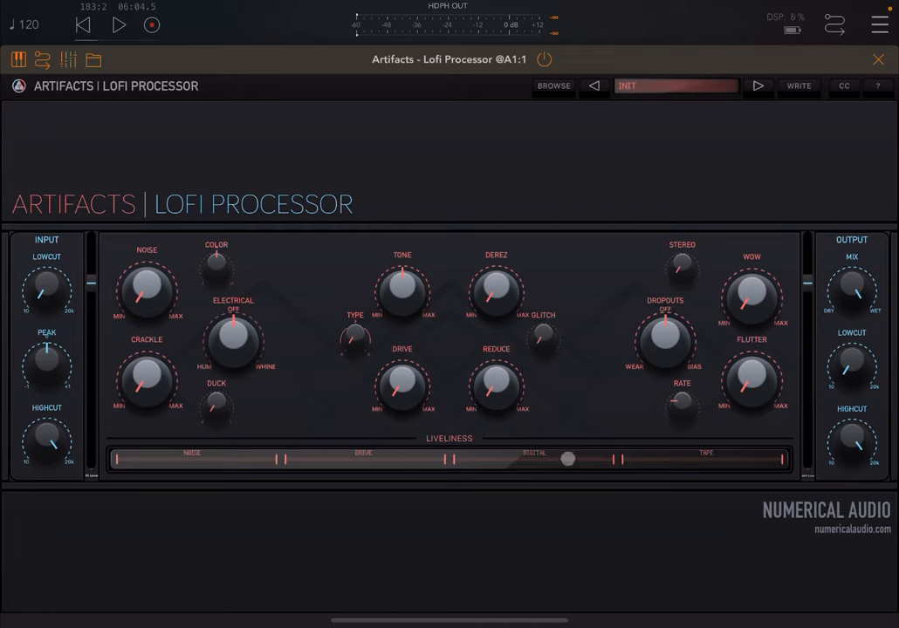
Close the Artifacts plugin window to reveal the BLEASS Alpha channel in the AUM mixer
drag(567, 459, 502, 459)
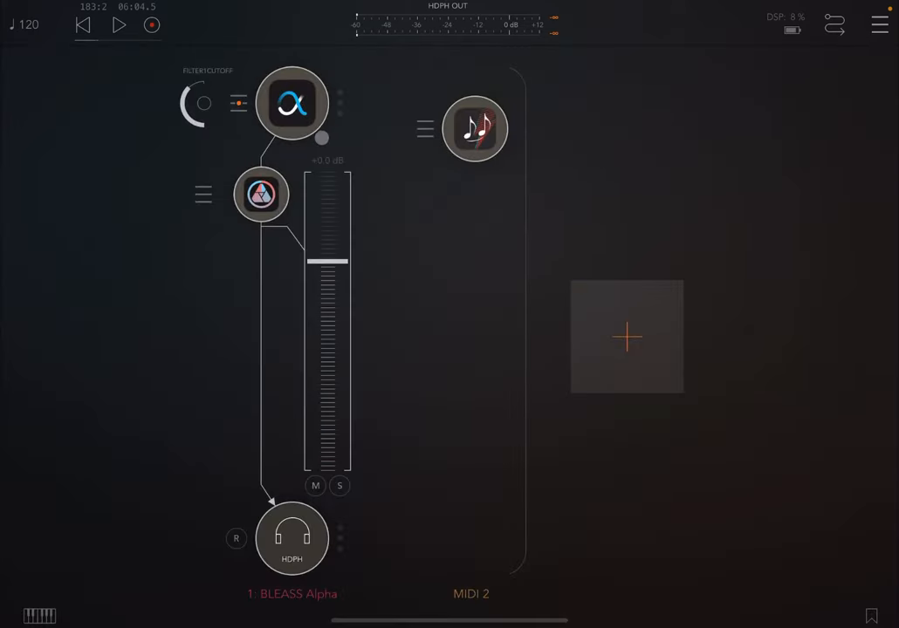
Inspect the BLEASS Alpha synth and PolyBud step pattern, then reopen the Artifacts preset library
click(293, 103)
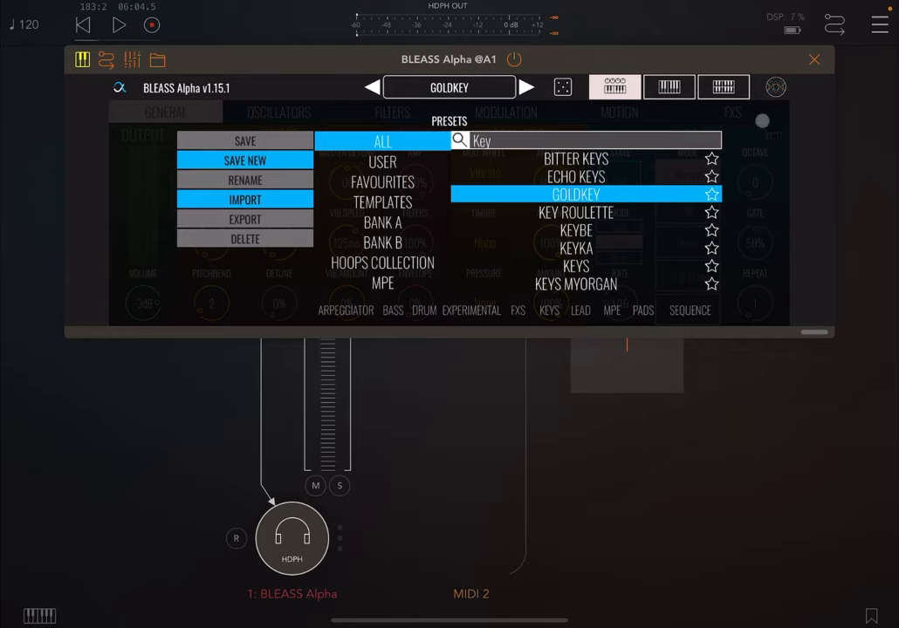
click(814, 56)
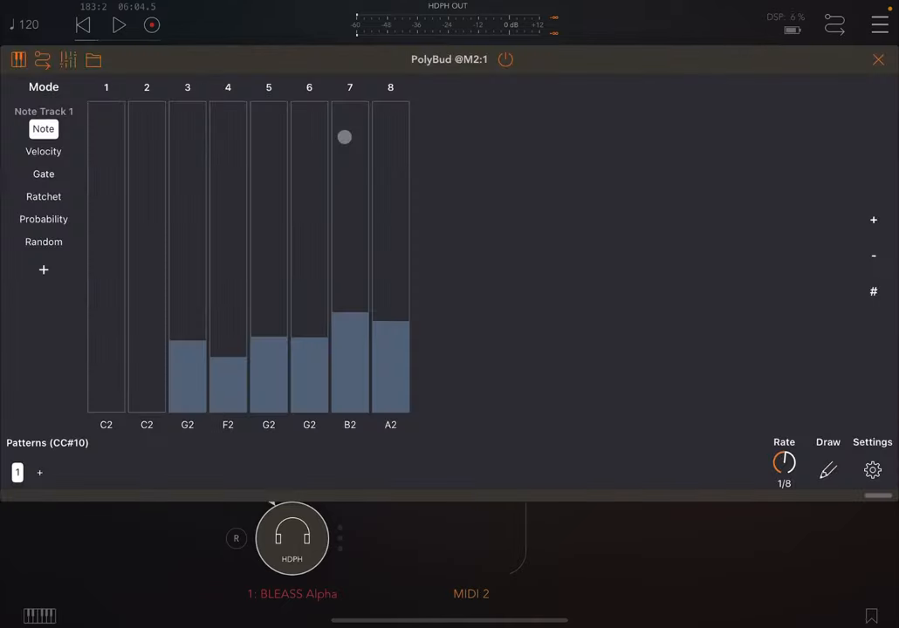
drag(344, 137, 399, 202)
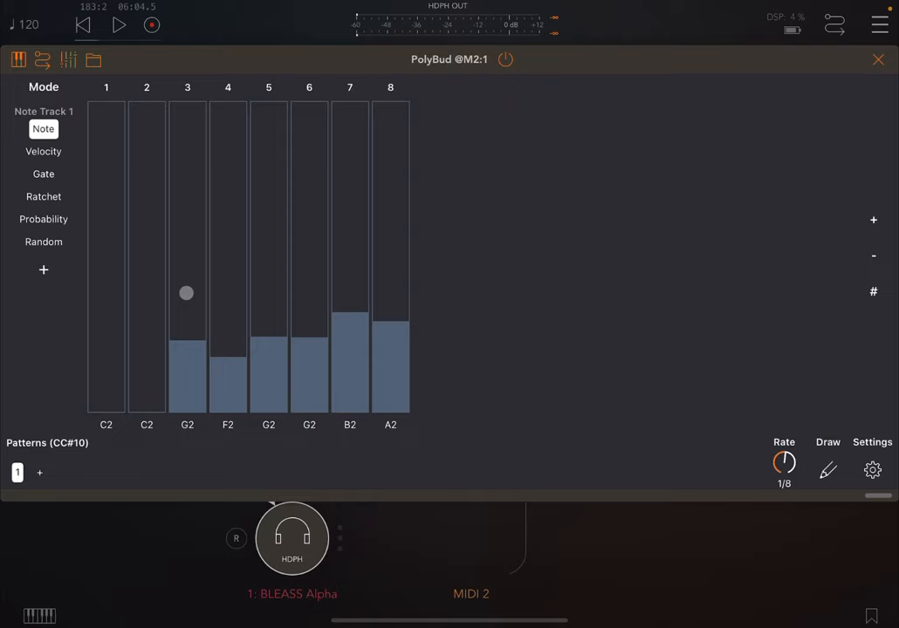
drag(186, 293, 268, 231)
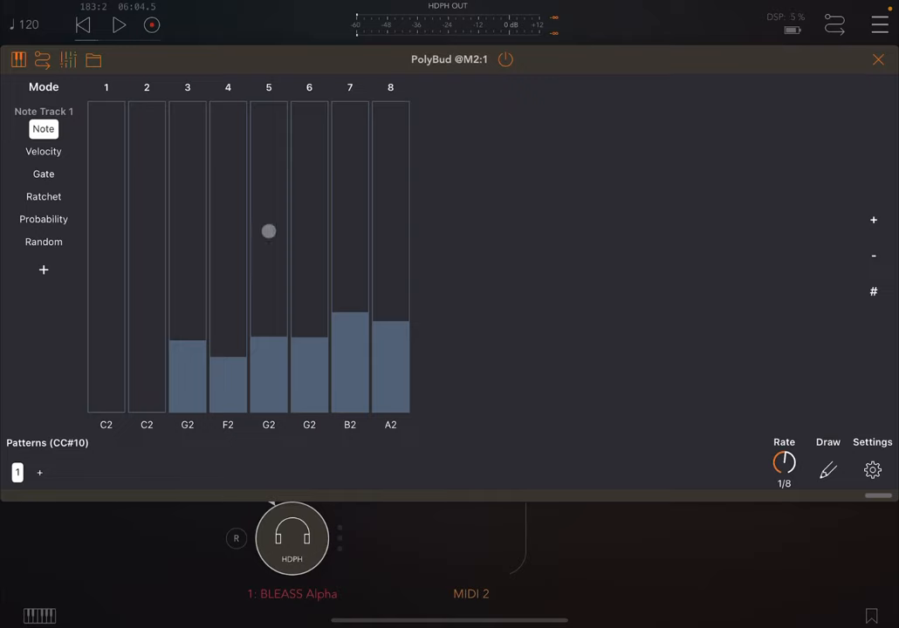
click(120, 23)
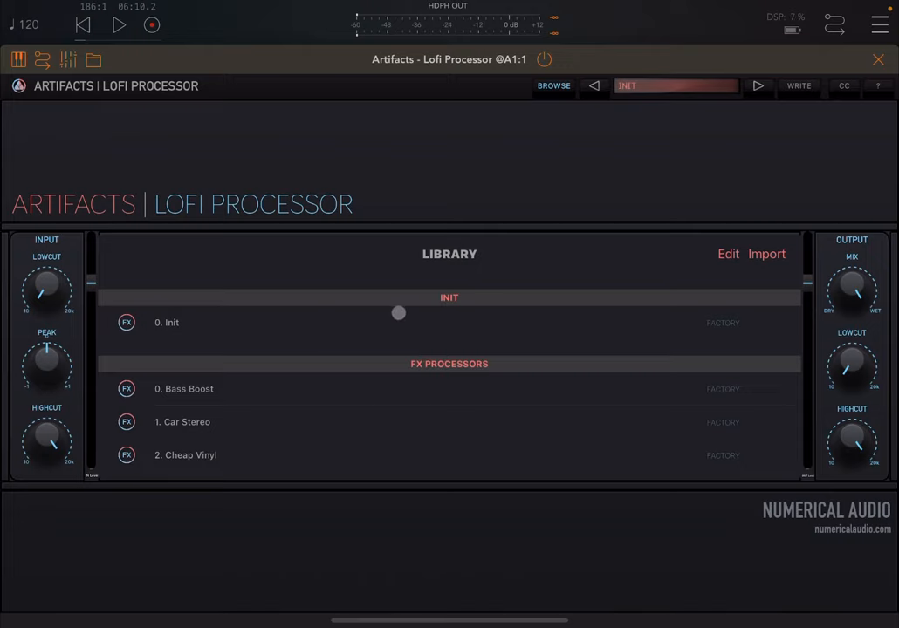
Scroll down through the FX Processors factory preset list
scroll(down, 3)
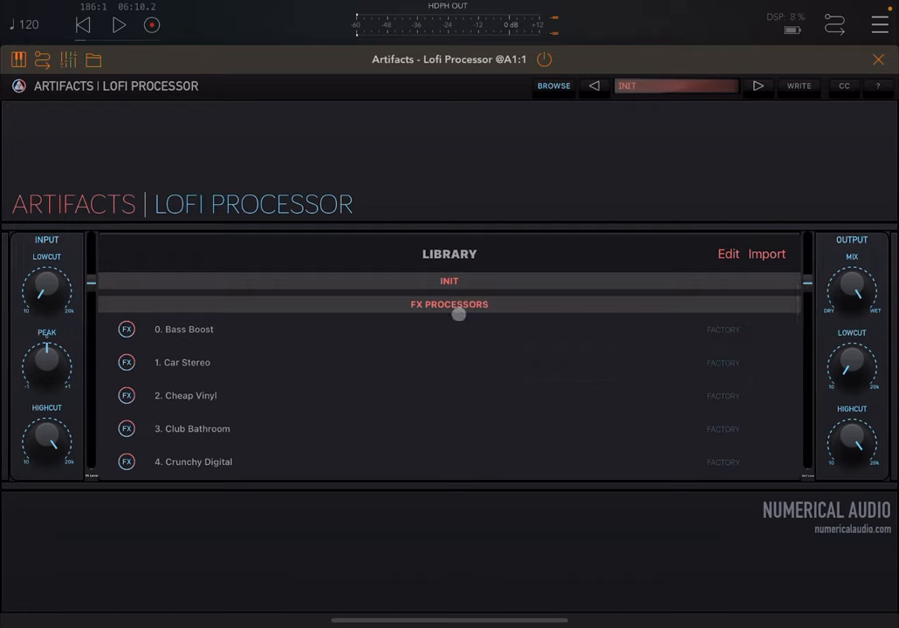
scroll(down, 3)
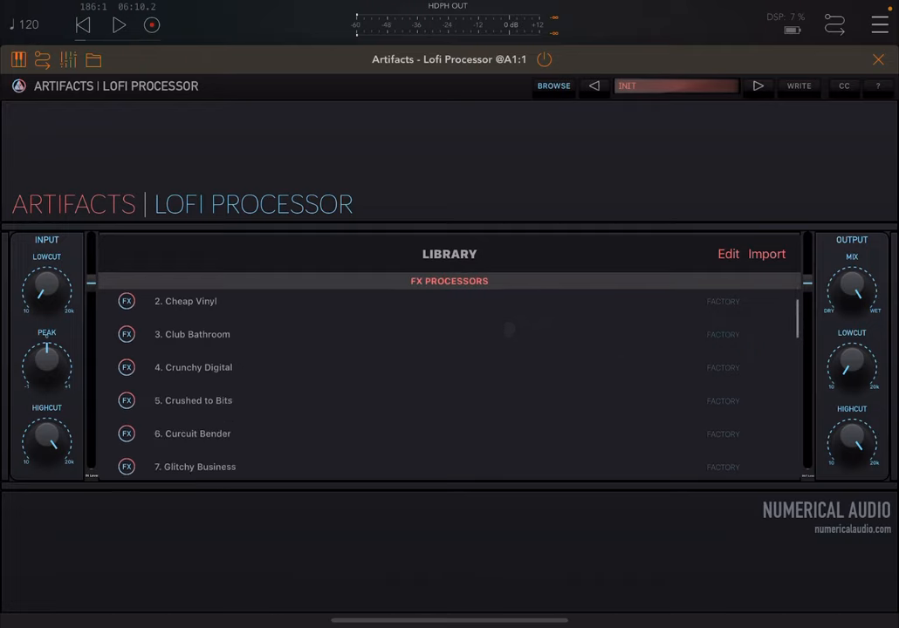
scroll(down, 3)
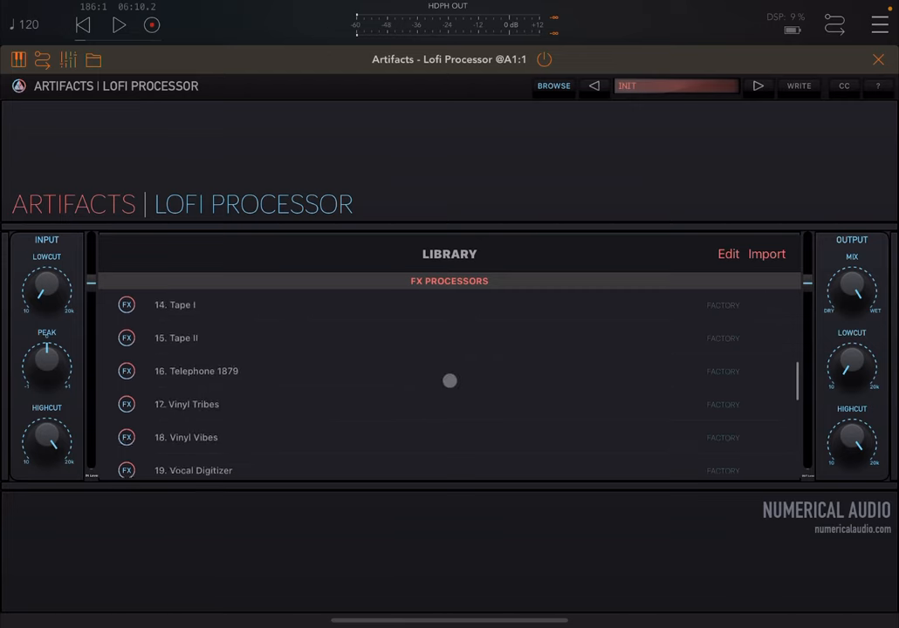
scroll(down, 3)
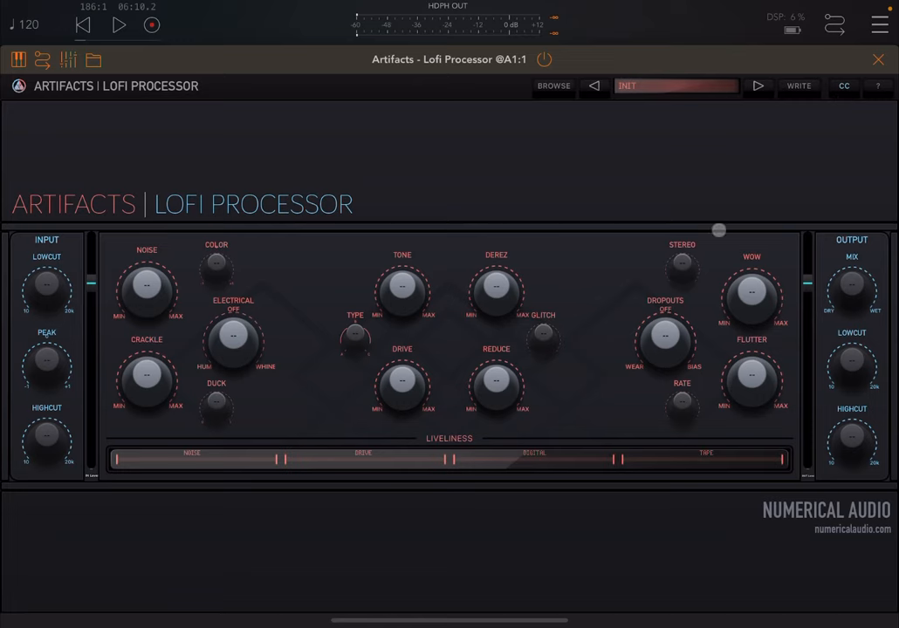
right_click(683, 268)
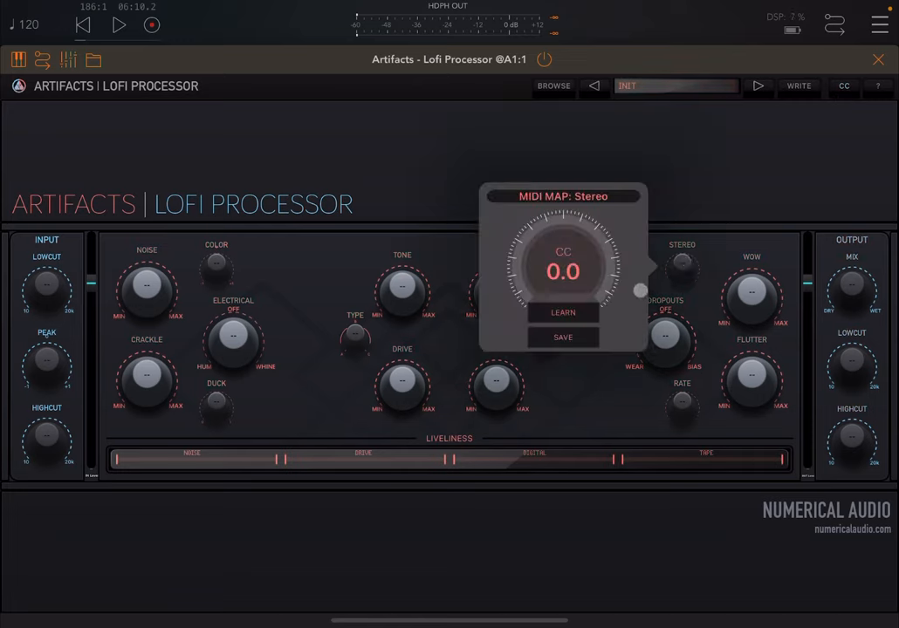
mouse_move(610, 319)
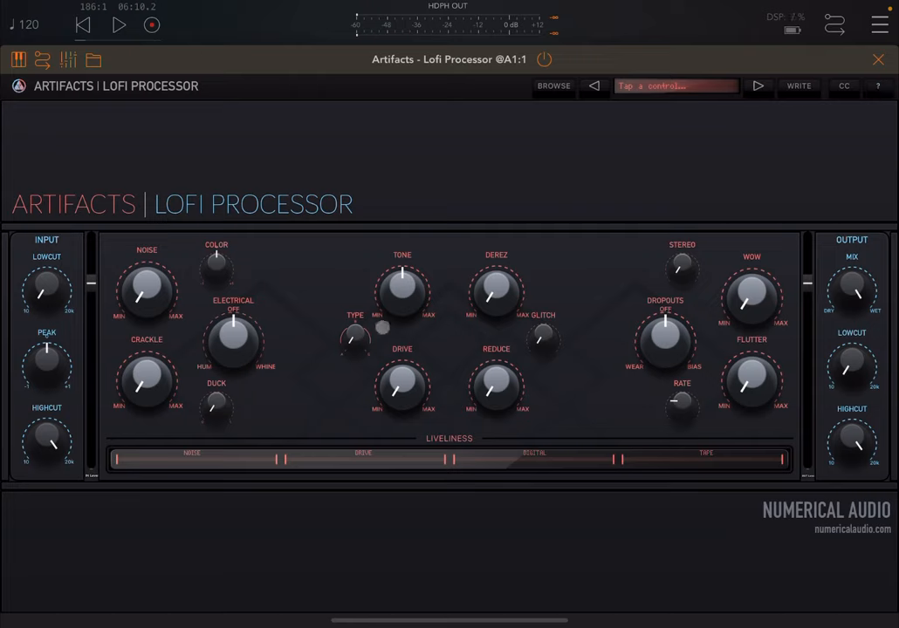
mouse_move(352, 338)
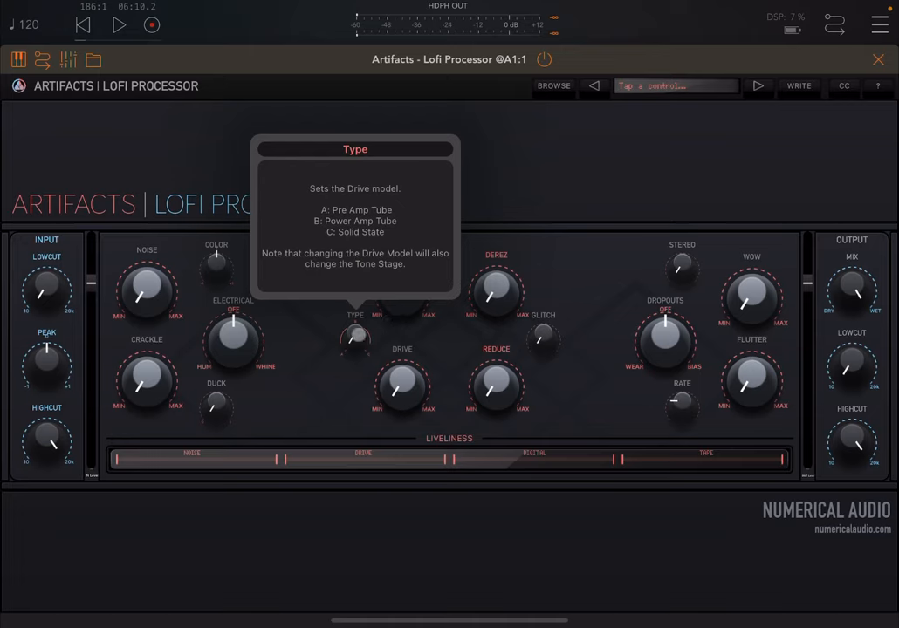
mouse_move(377, 241)
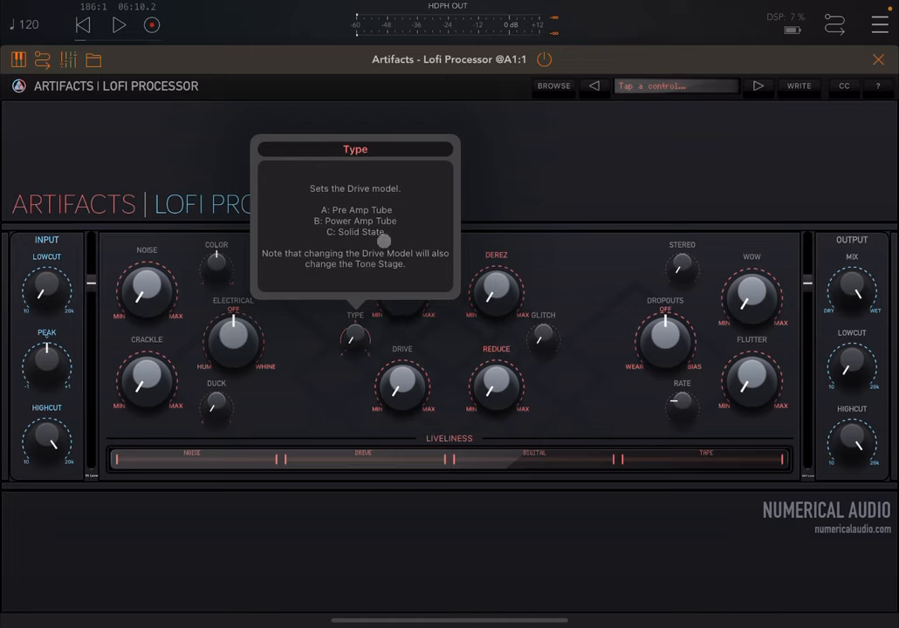
mouse_move(323, 218)
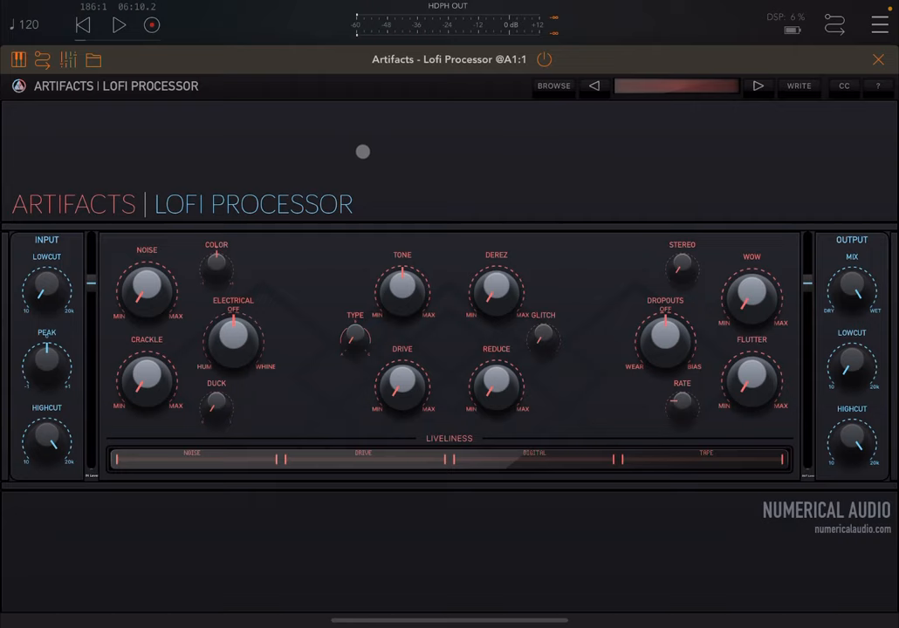
mouse_move(308, 330)
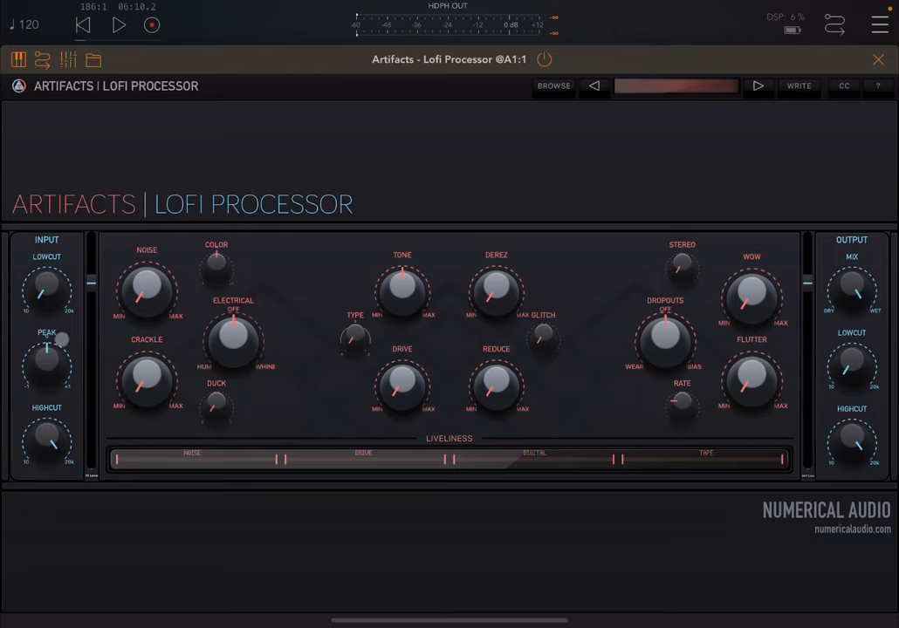
click(114, 23)
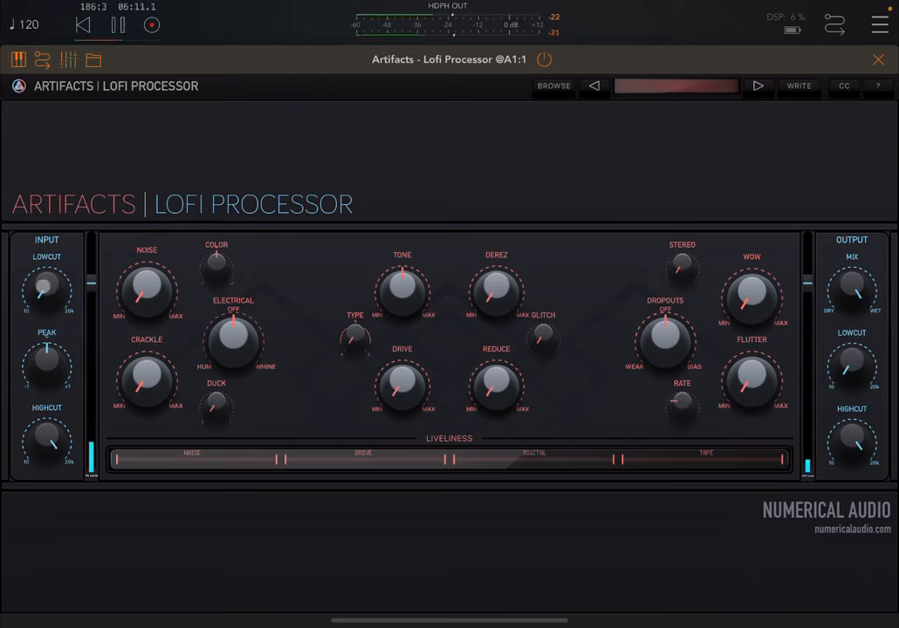
drag(47, 280, 46, 253)
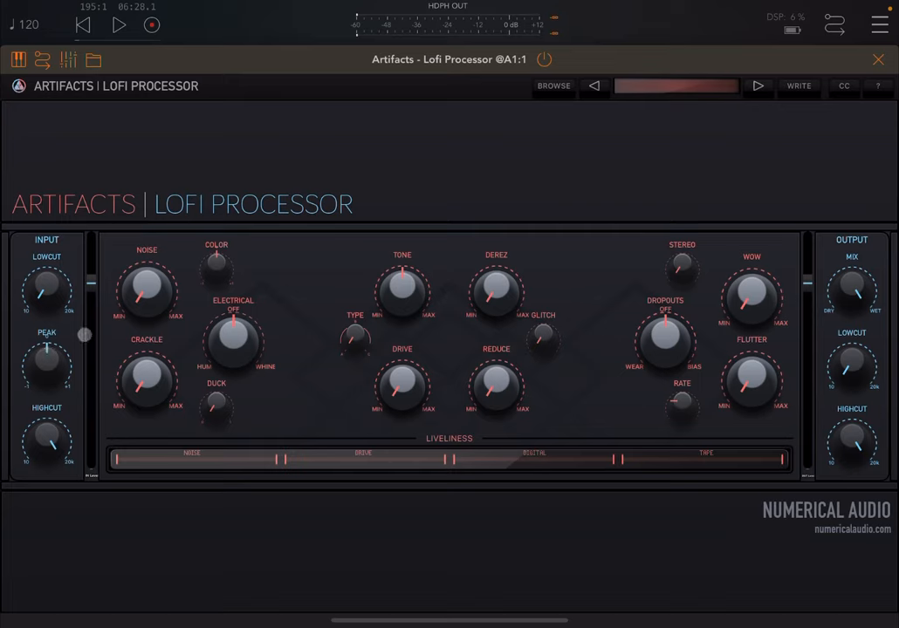
drag(84, 336, 93, 304)
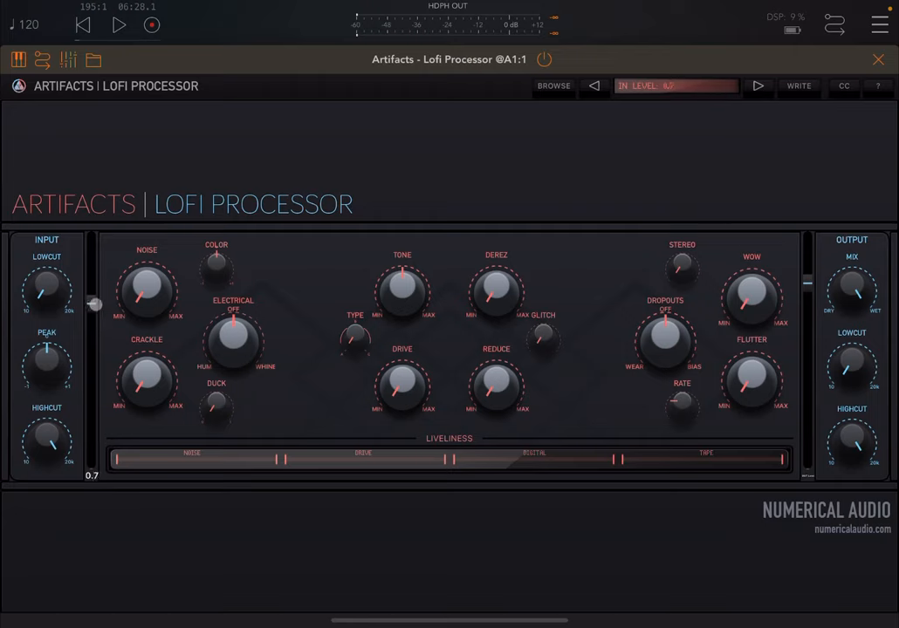
drag(94, 305, 93, 285)
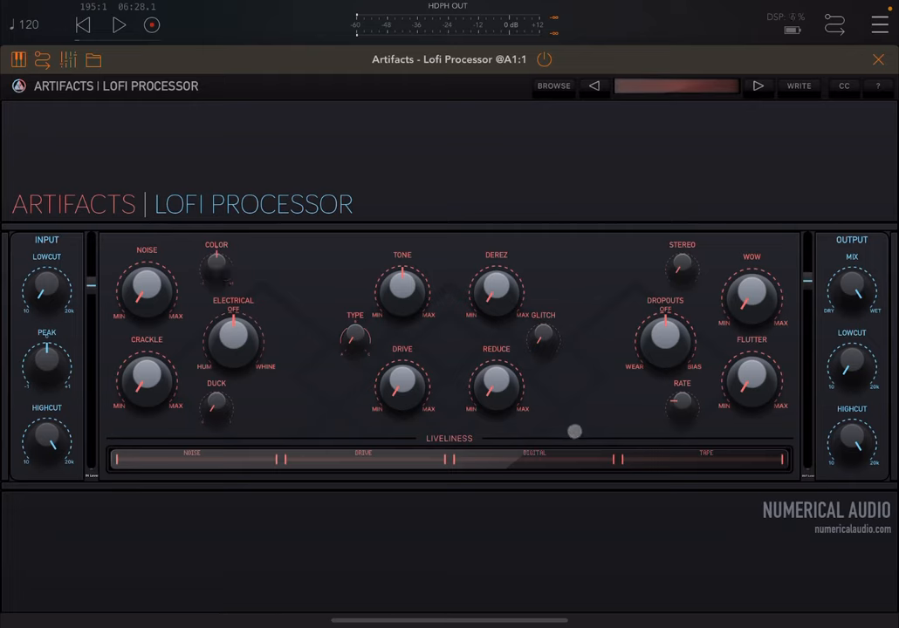
drag(574, 431, 757, 442)
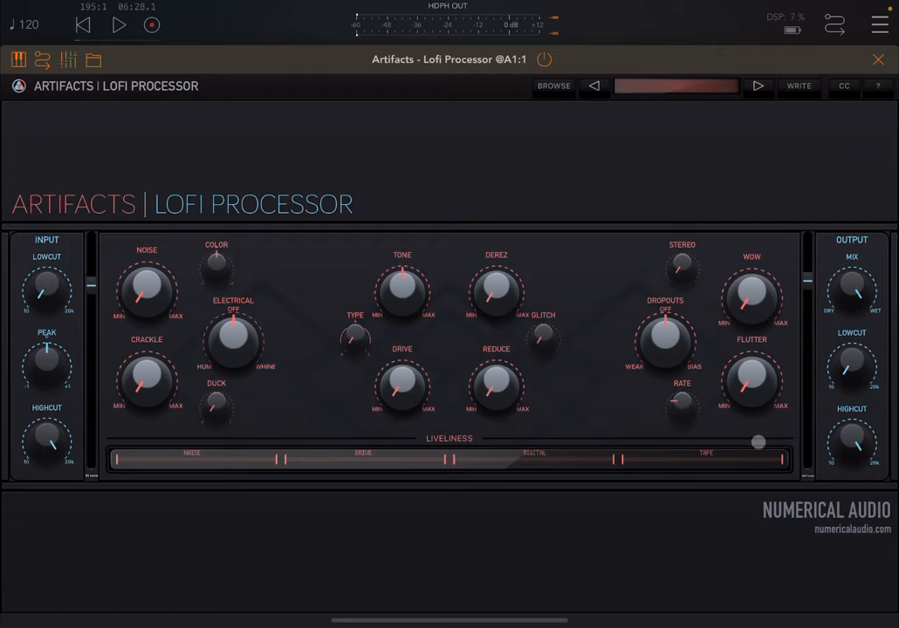
drag(758, 441, 709, 453)
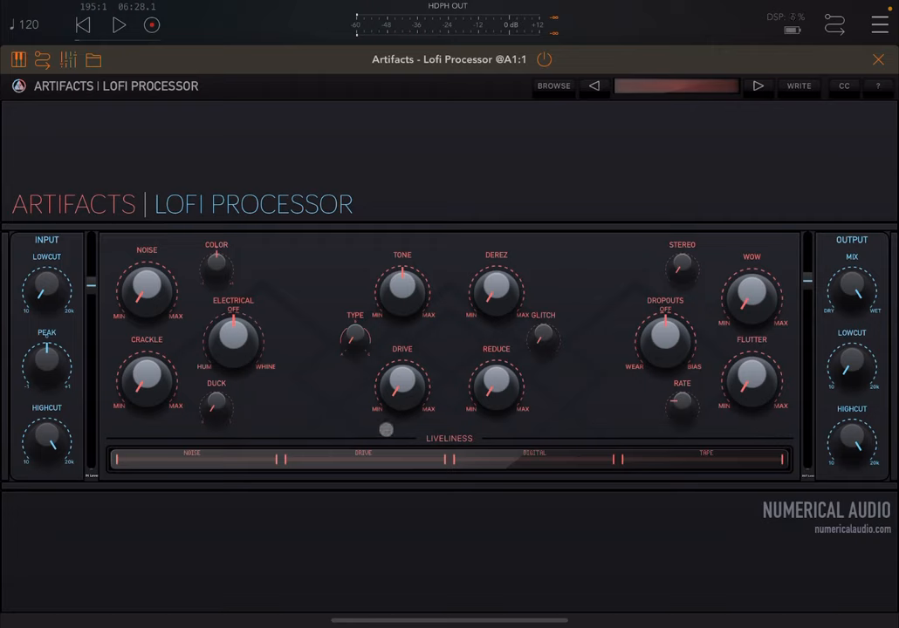
drag(387, 429, 464, 449)
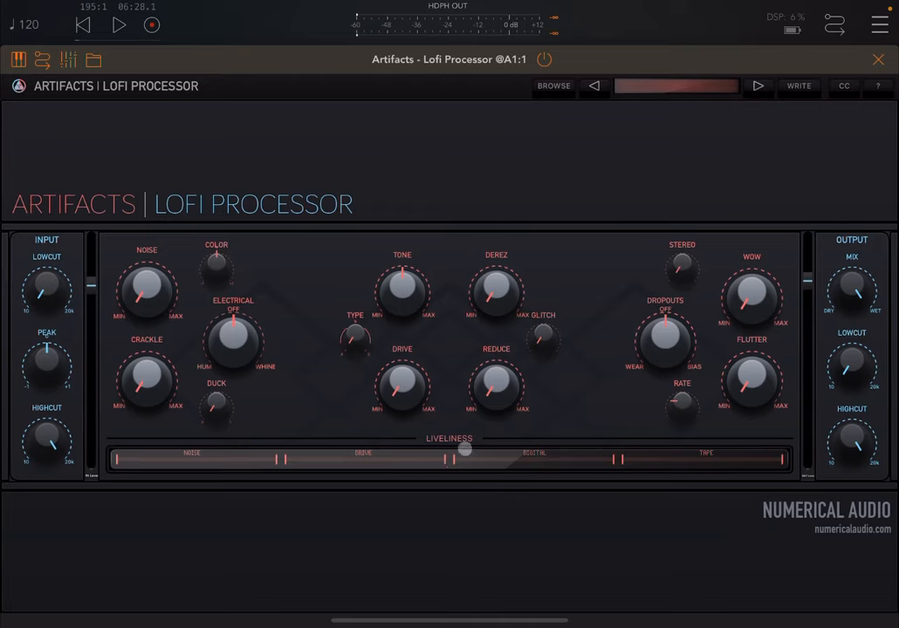
drag(463, 451, 259, 472)
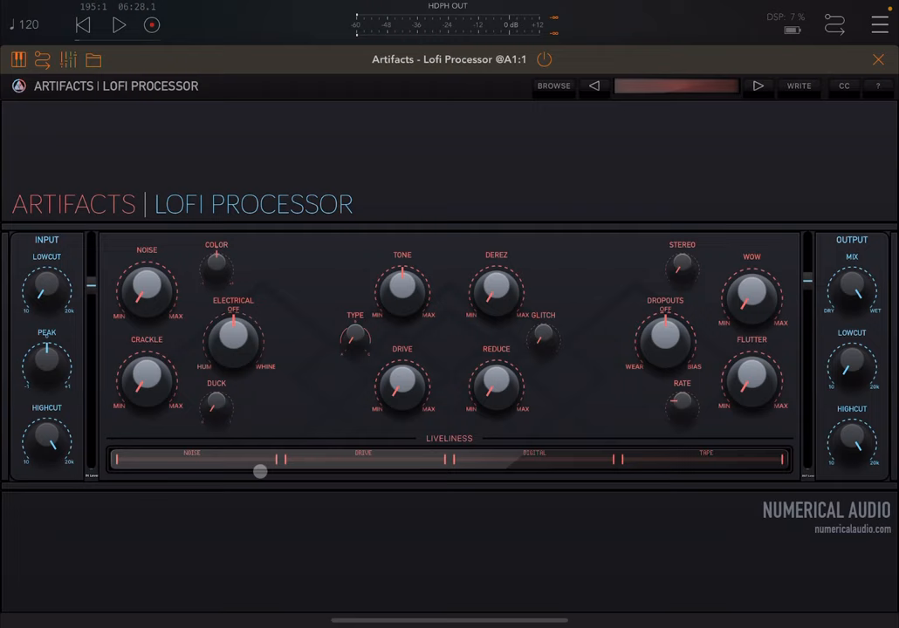
drag(259, 472, 214, 446)
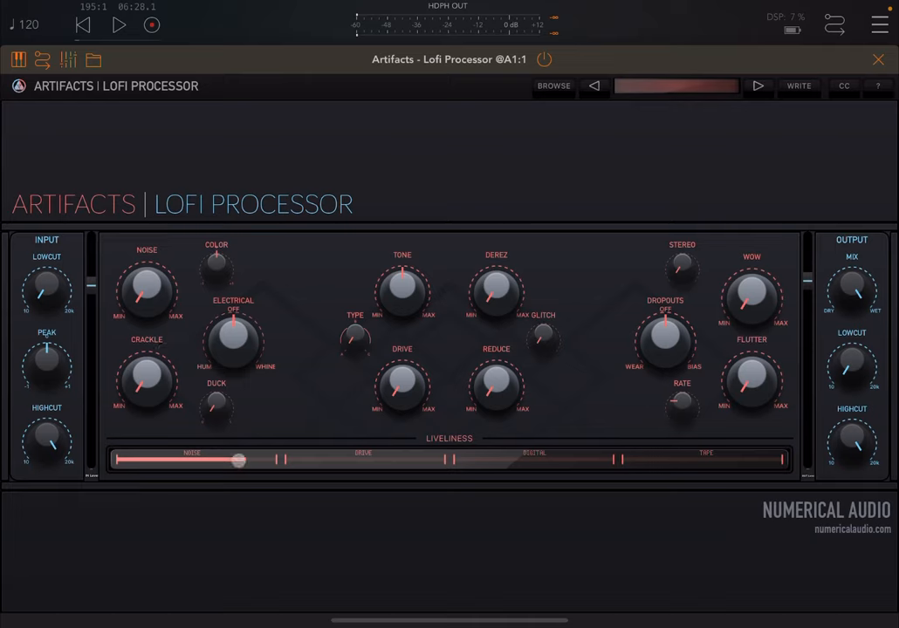
drag(239, 460, 113, 460)
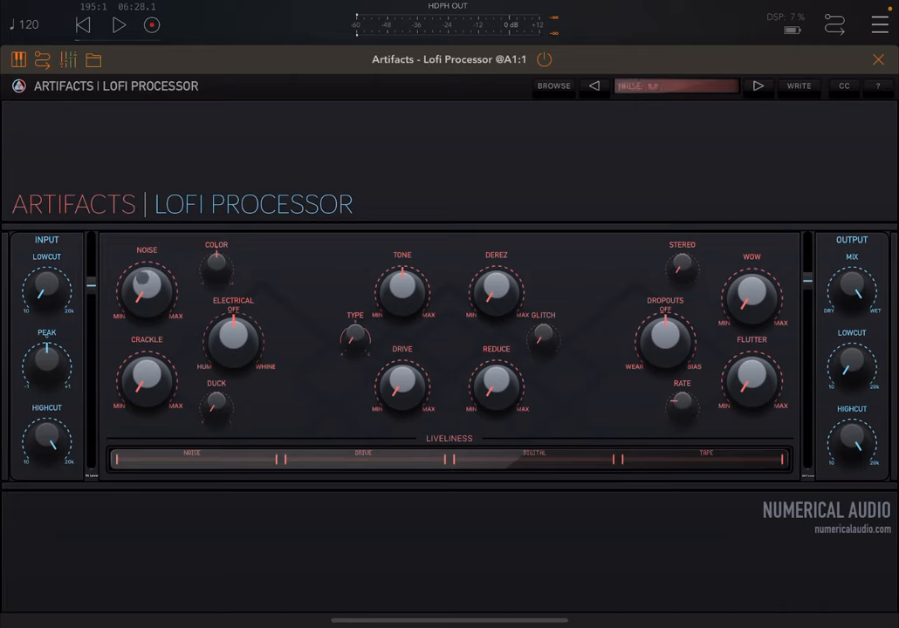
drag(147, 288, 146, 262)
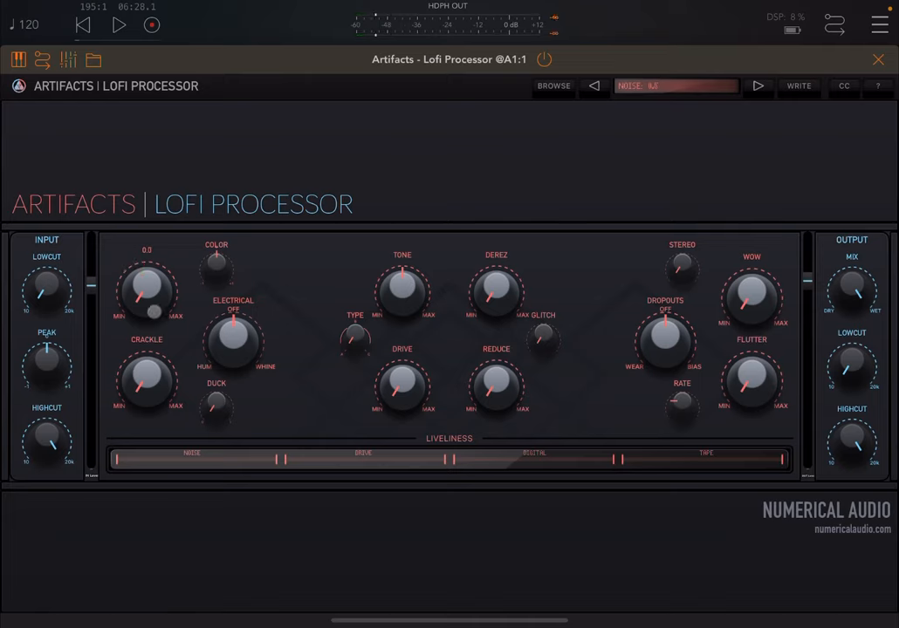
drag(146, 292, 146, 261)
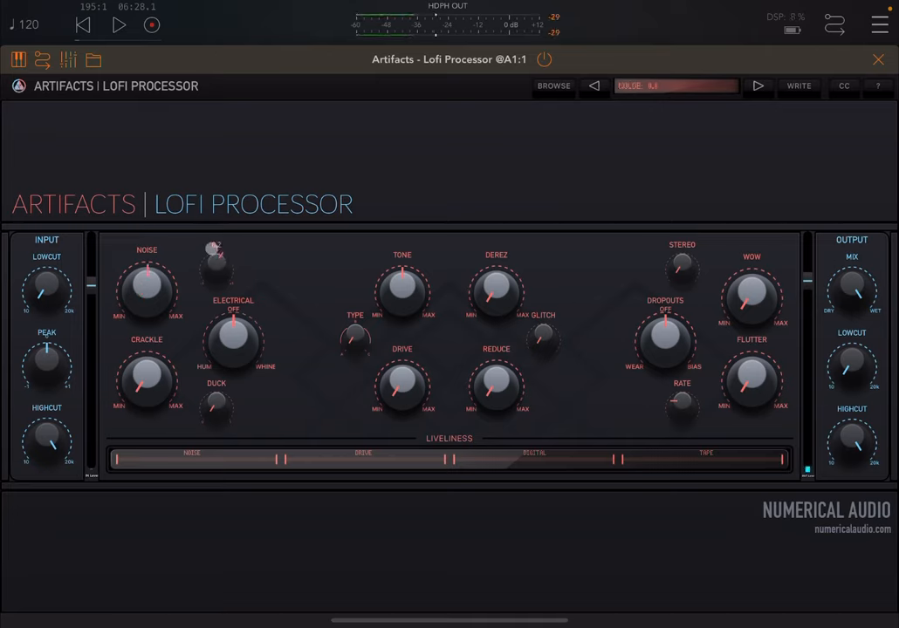
drag(215, 262, 207, 282)
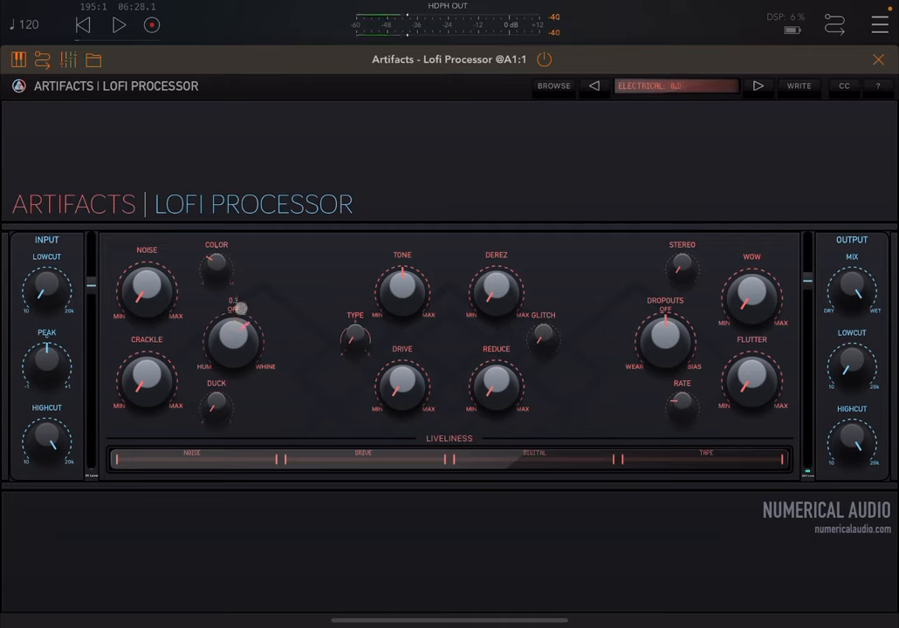
drag(233, 340, 218, 353)
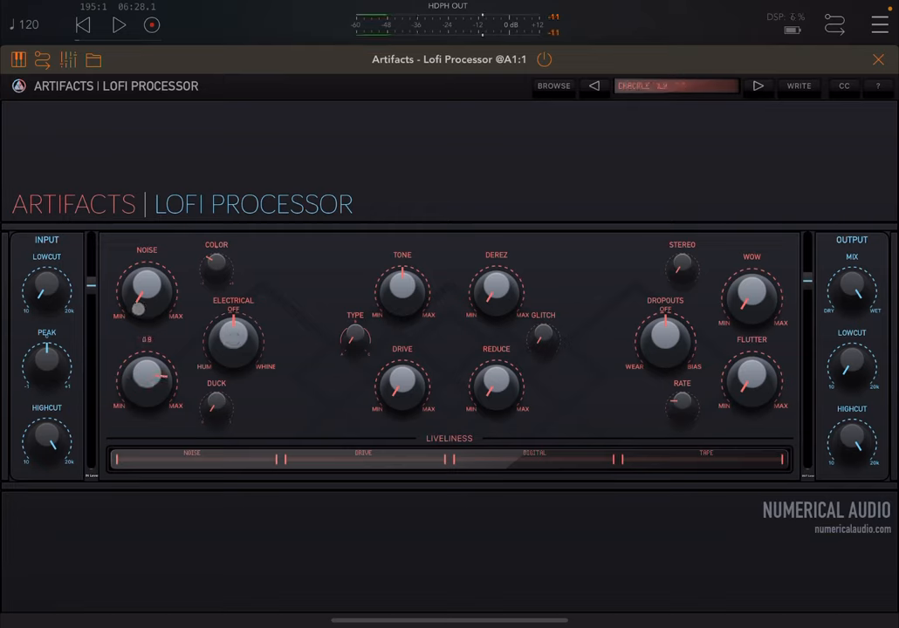
drag(147, 384, 162, 366)
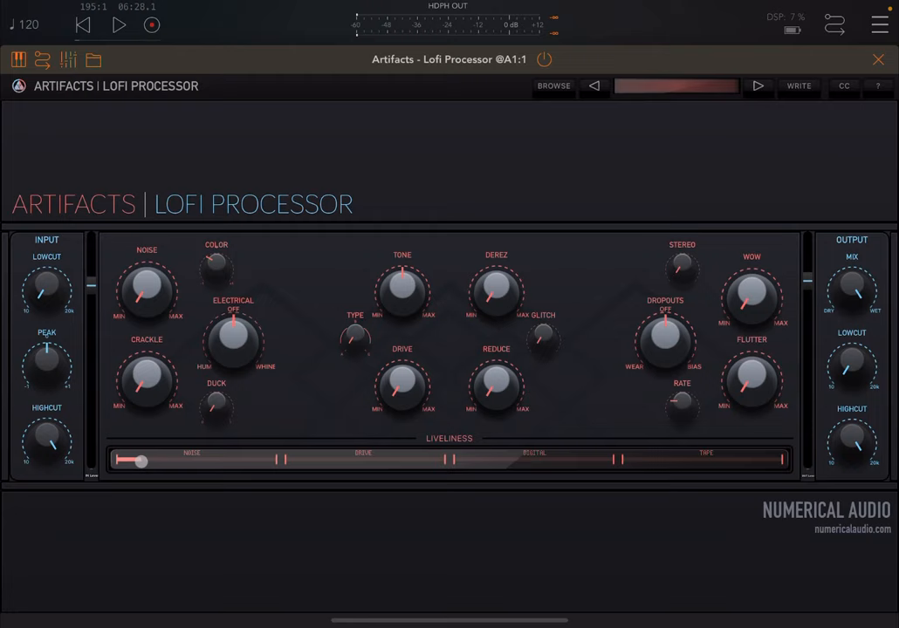
drag(135, 460, 168, 460)
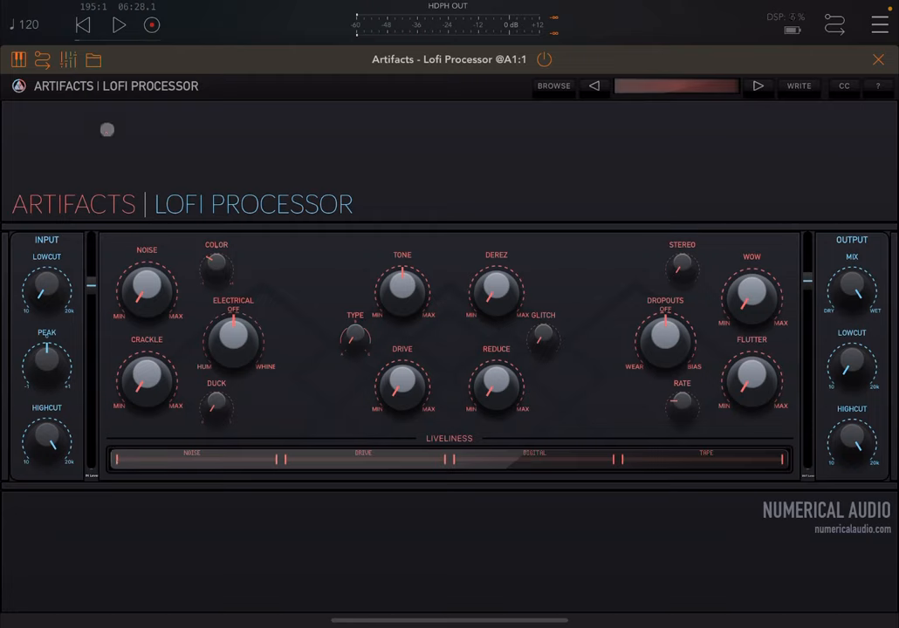
click(113, 23)
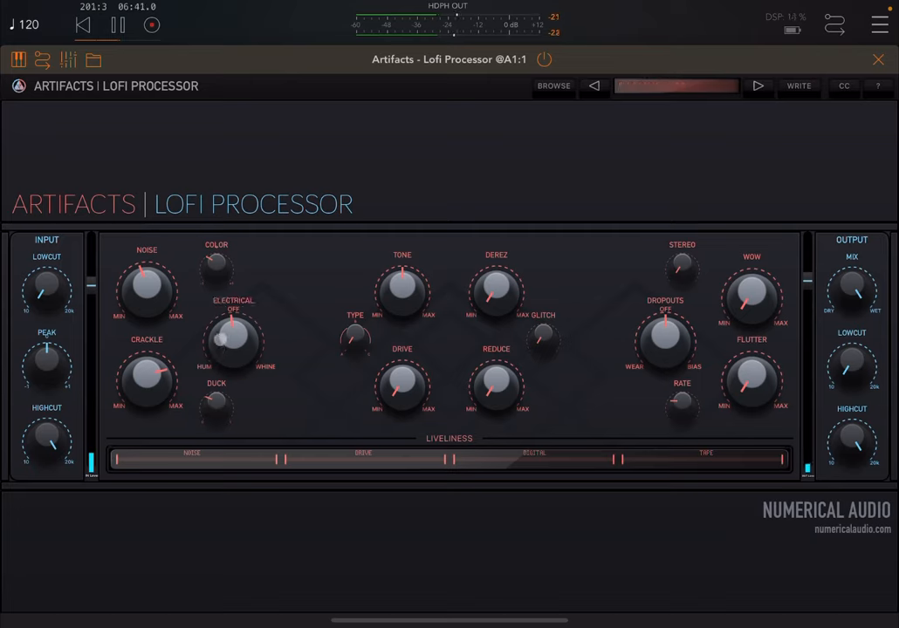
drag(233, 340, 233, 358)
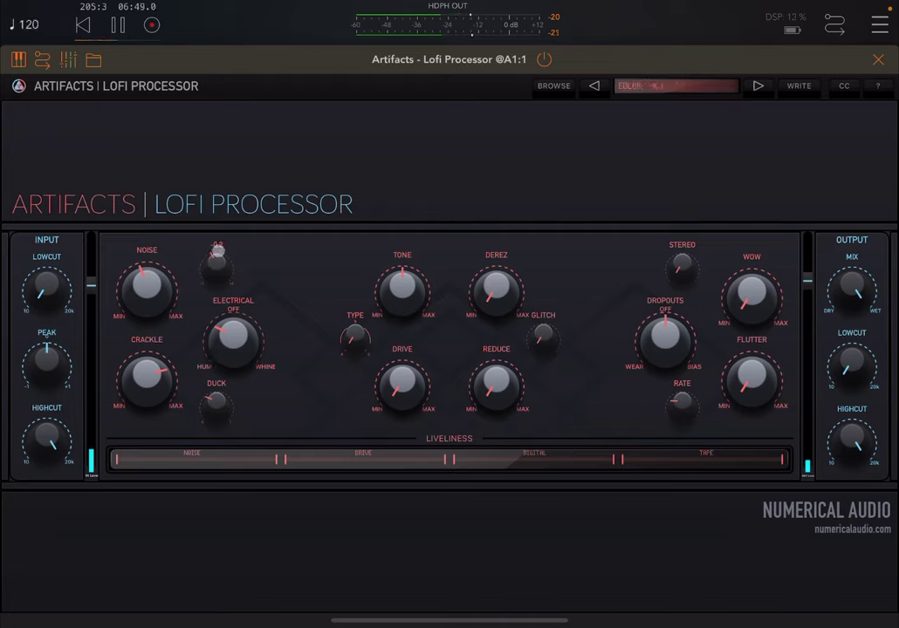
drag(216, 262, 217, 258)
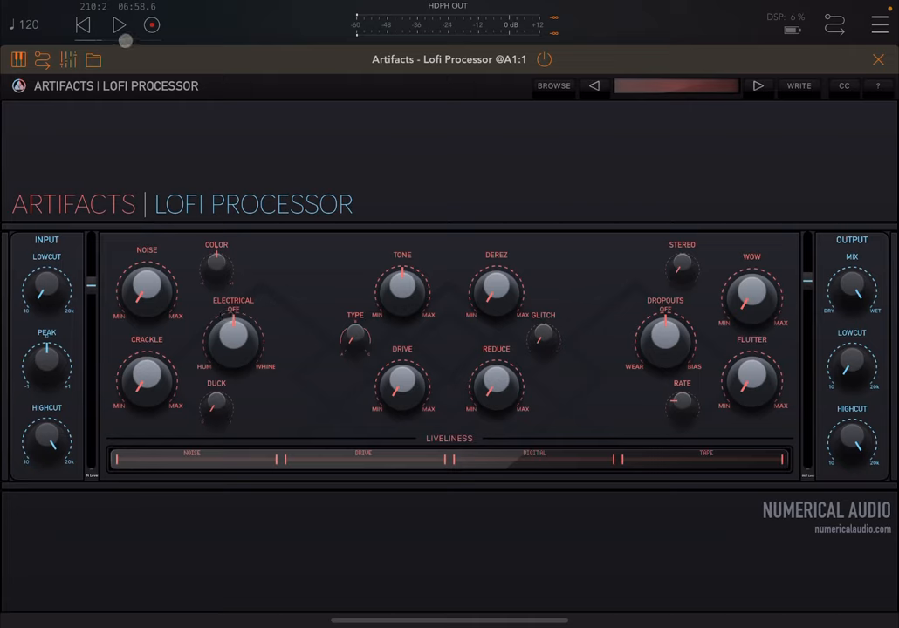
Start playback and drag the Noise liveliness segment right to its marker
click(117, 24)
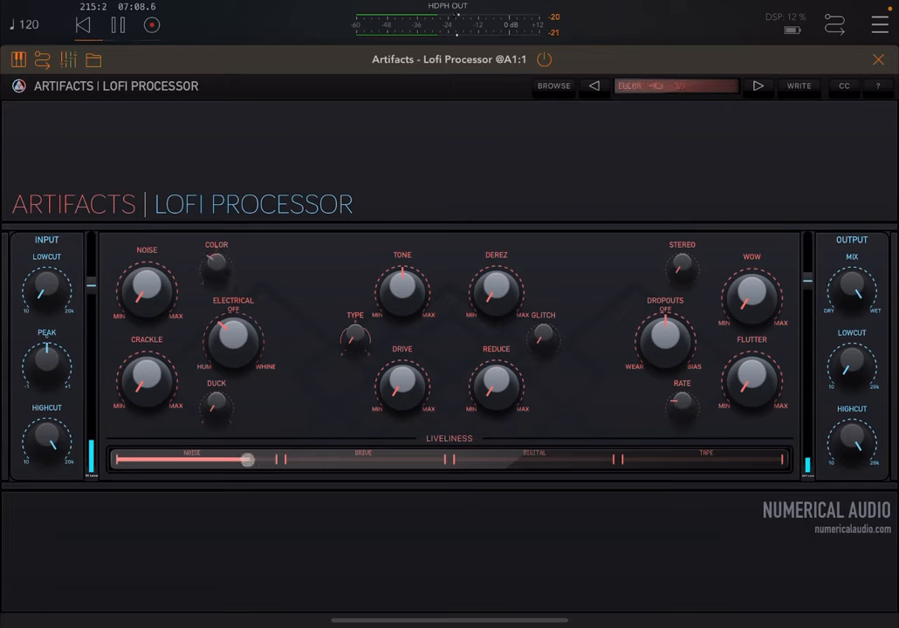
drag(244, 460, 284, 460)
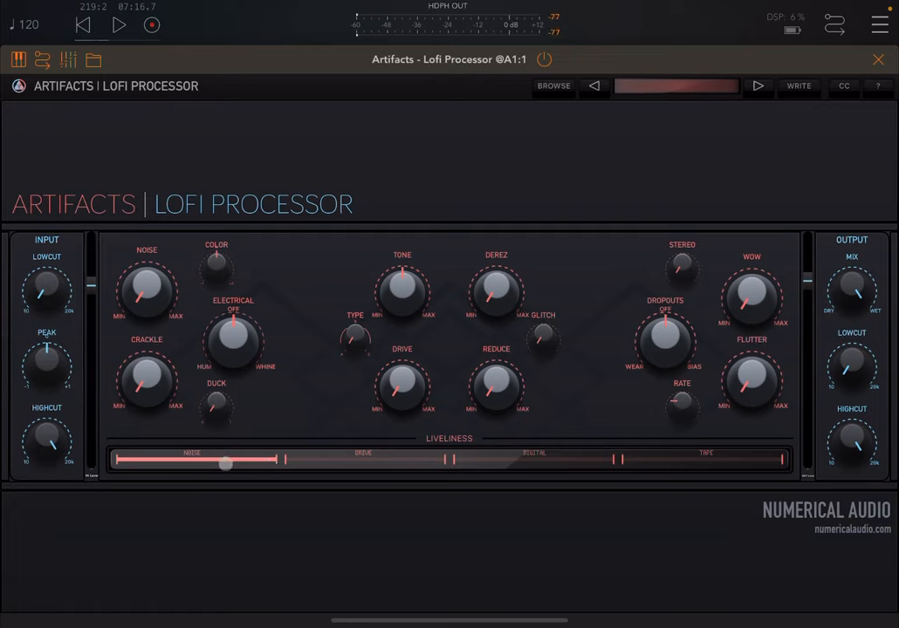
Reset Noise liveliness to zero and turn up the Drive and Tone knobs
drag(225, 461, 116, 461)
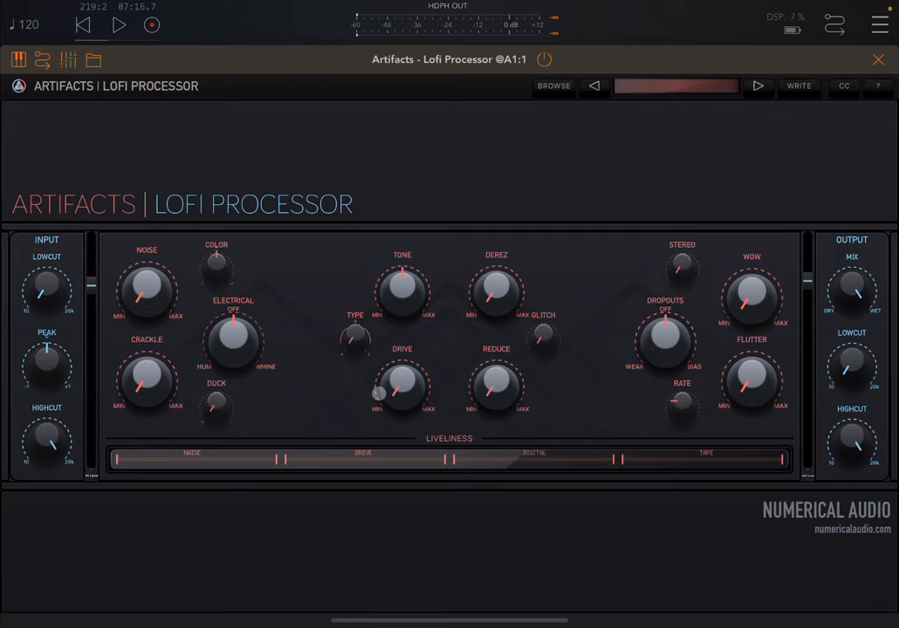
drag(402, 389, 403, 358)
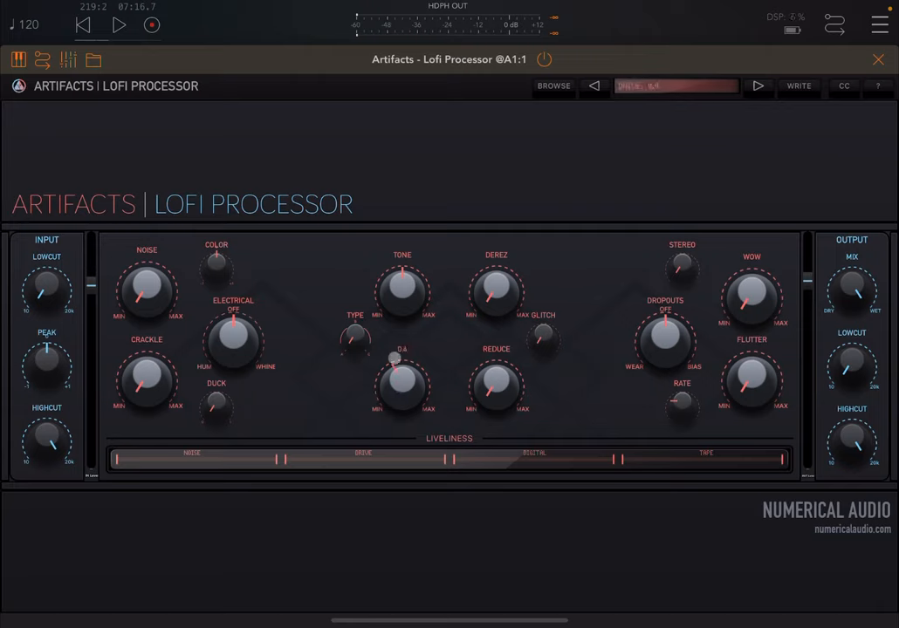
drag(355, 336, 355, 323)
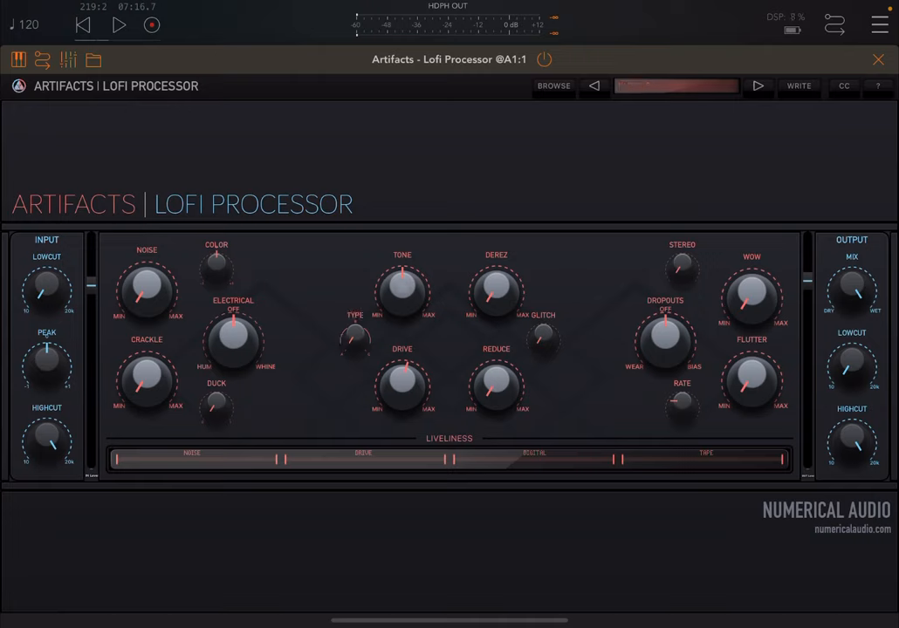
drag(403, 284, 403, 271)
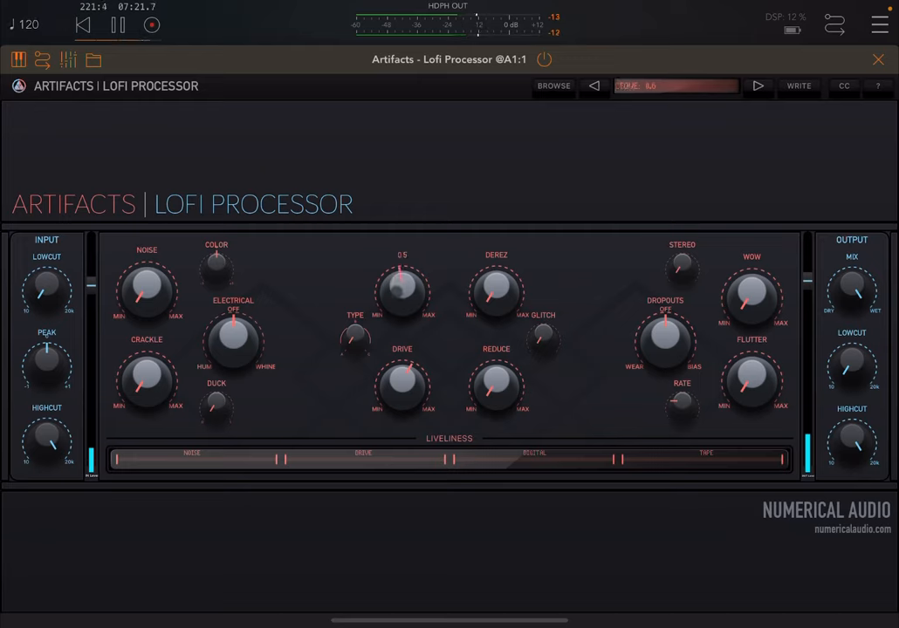
Tweak Drive while listening, then fill the Drive liveliness segment to its end marker
drag(402, 291, 402, 275)
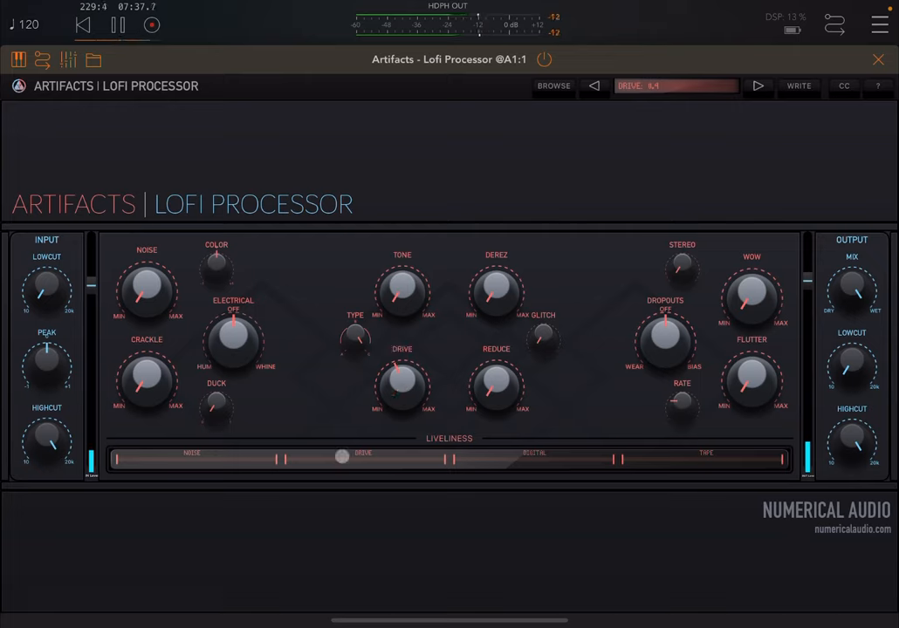
drag(341, 457, 401, 468)
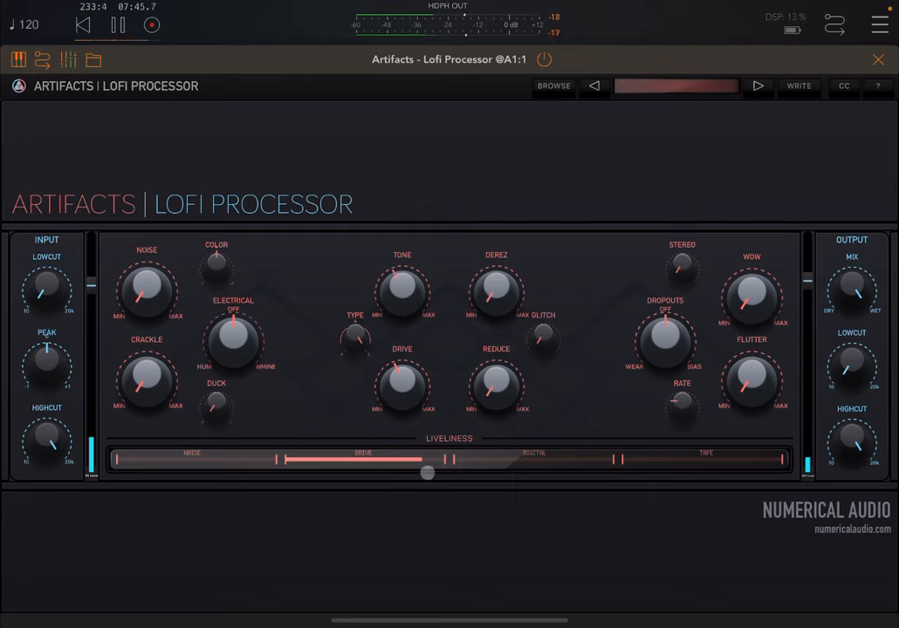
drag(426, 472, 424, 458)
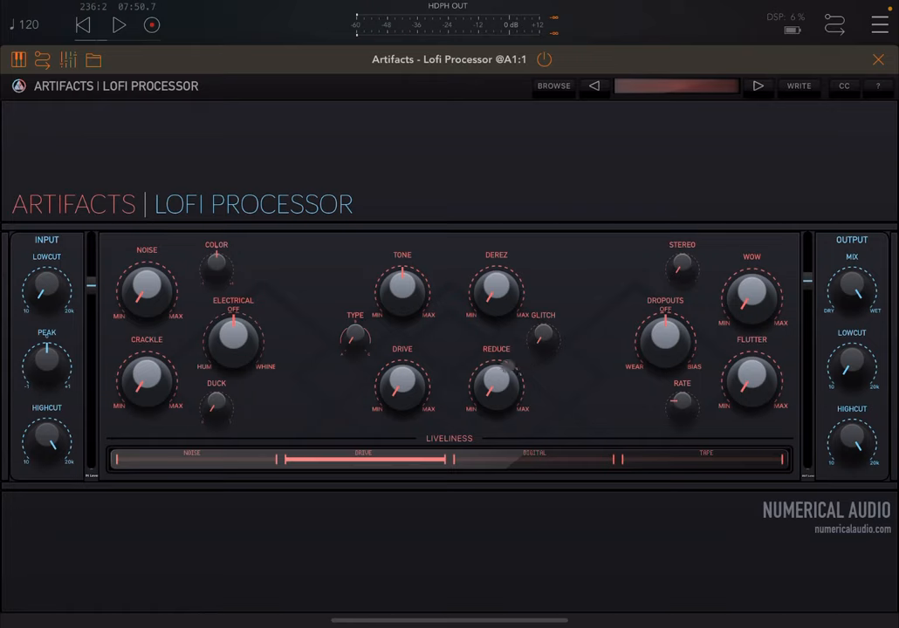
mouse_move(163, 69)
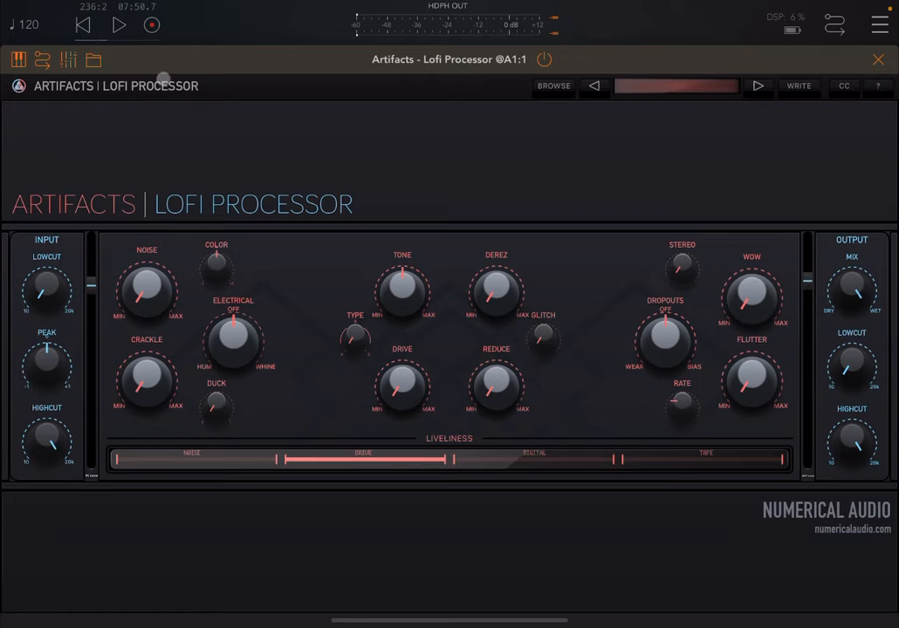
Start playback and drag across the Digital section of the Liveliness bar
click(112, 23)
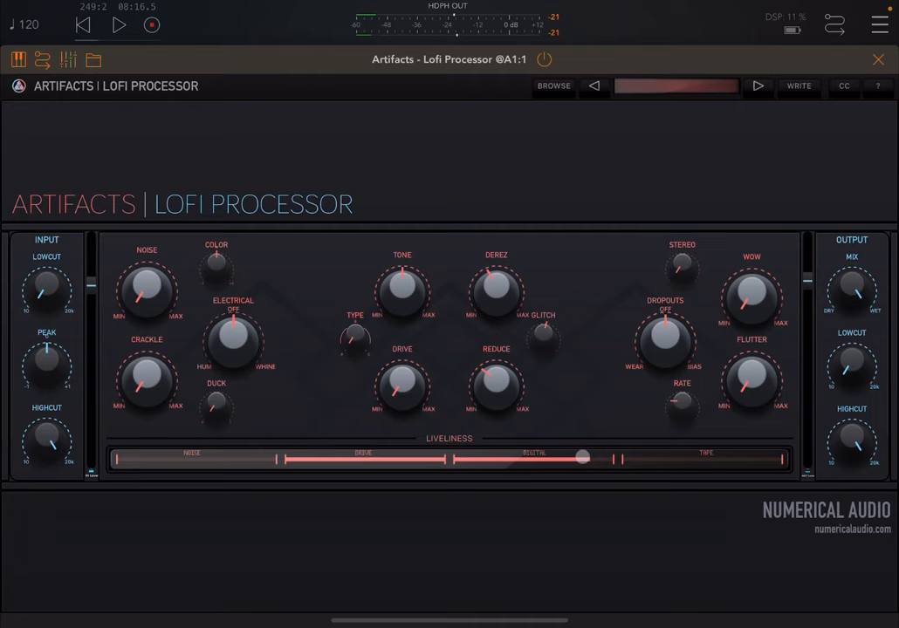
drag(583, 457, 288, 459)
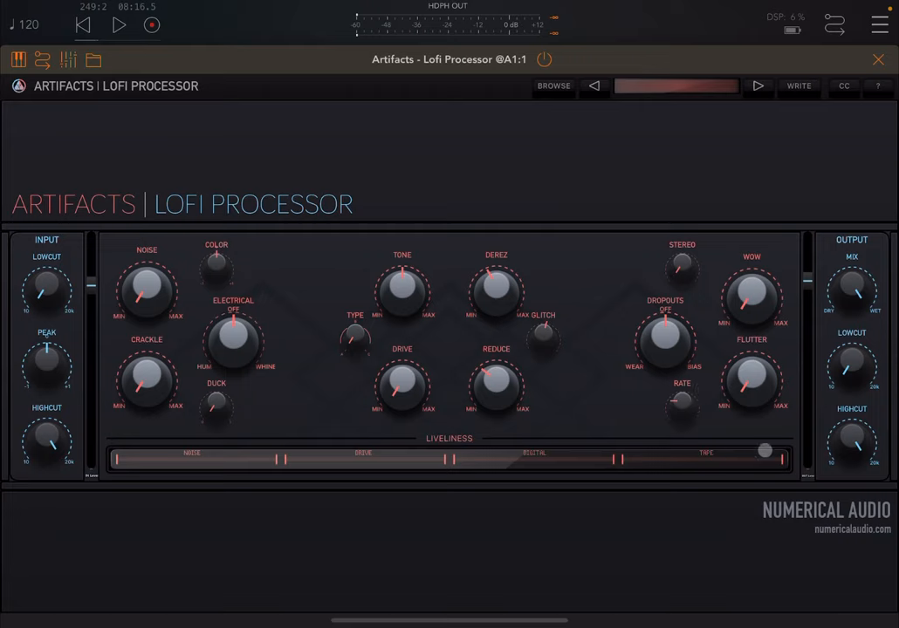
Start playback, raise Wow and Flutter to about midway, and add Tape liveliness
click(114, 25)
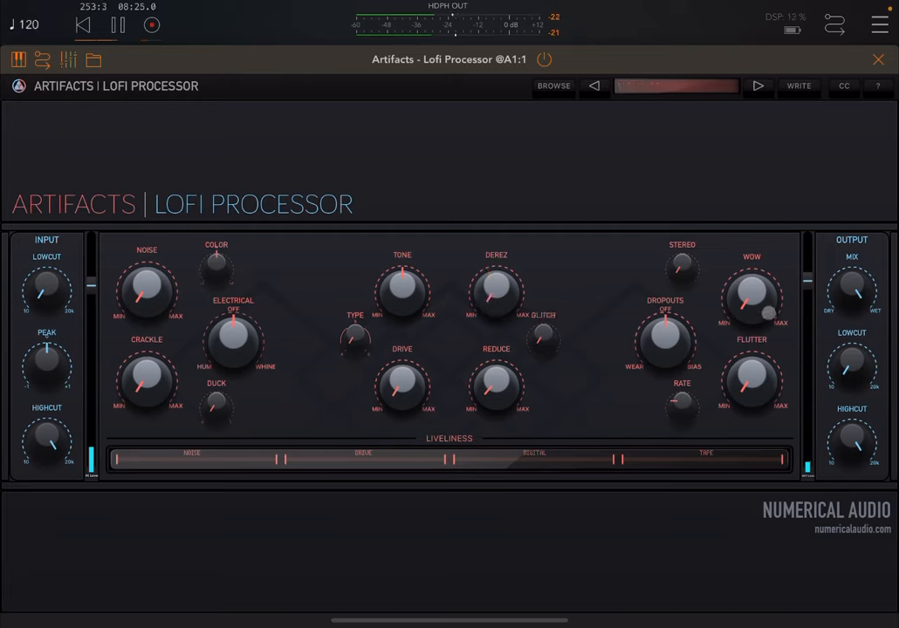
drag(750, 292, 750, 262)
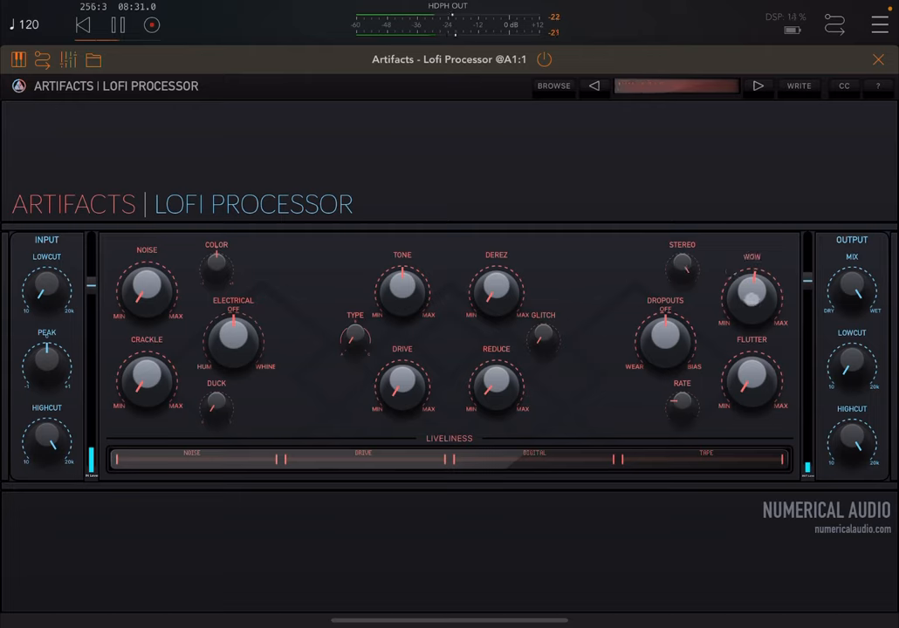
drag(751, 297, 751, 270)
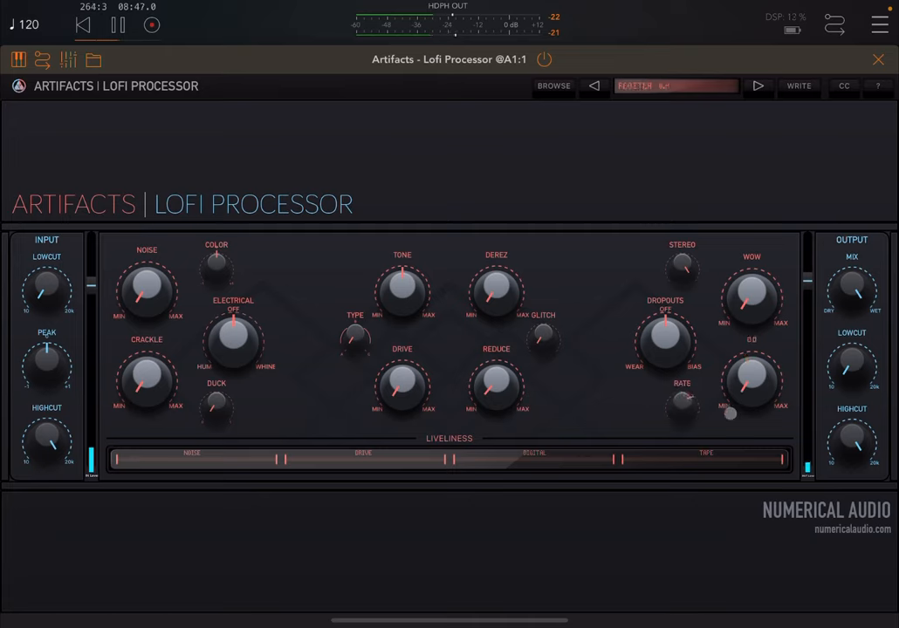
drag(751, 297, 752, 270)
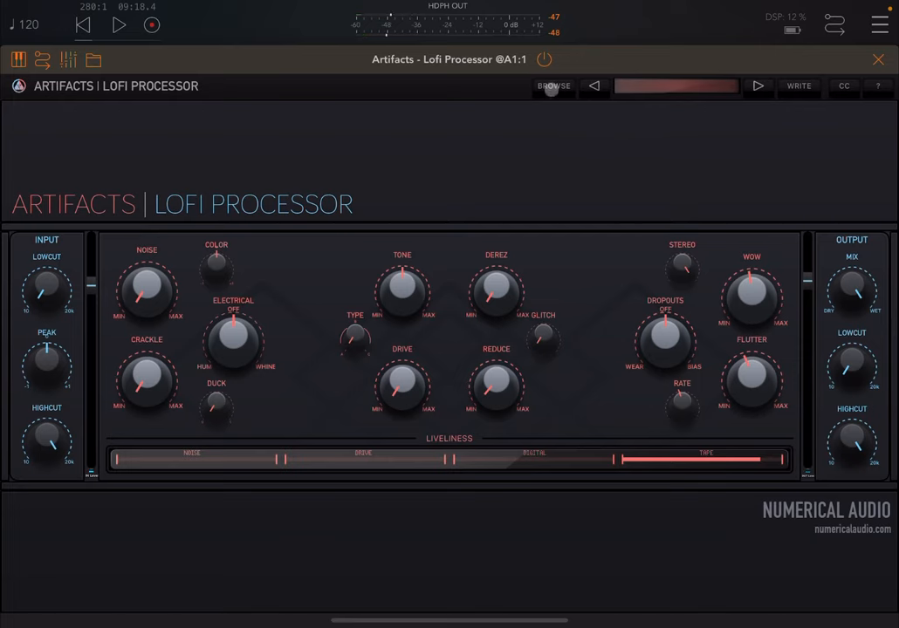
Open the preset library and audition Analogue Transmission, Creepy Ambiance, Crystal corruption and Vocal Digitizer
click(553, 85)
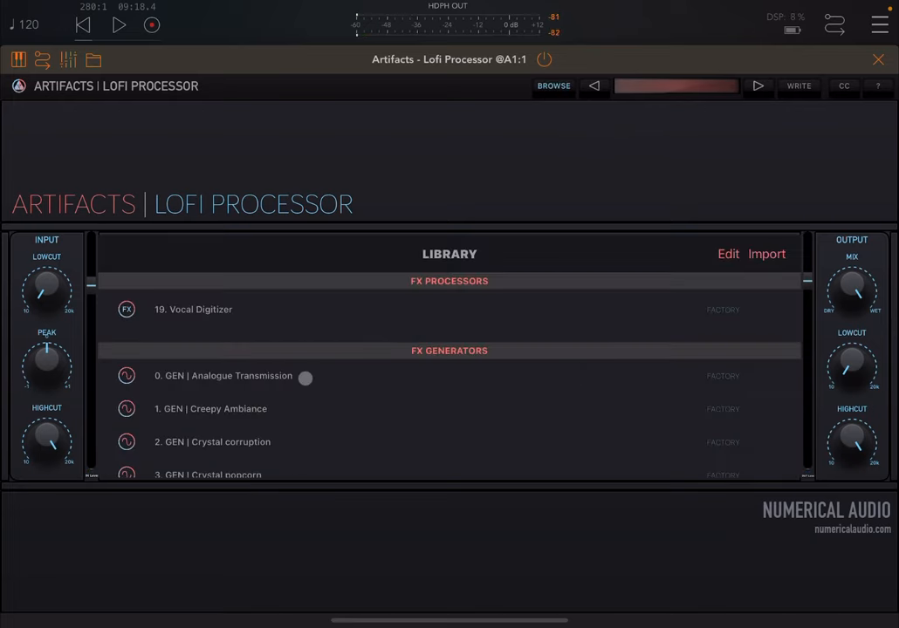
click(229, 375)
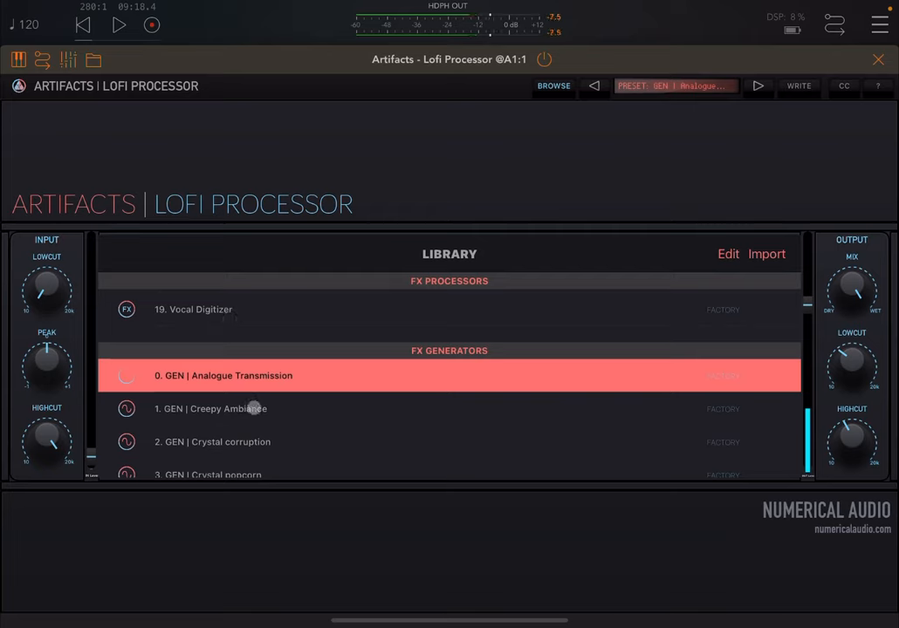
click(211, 409)
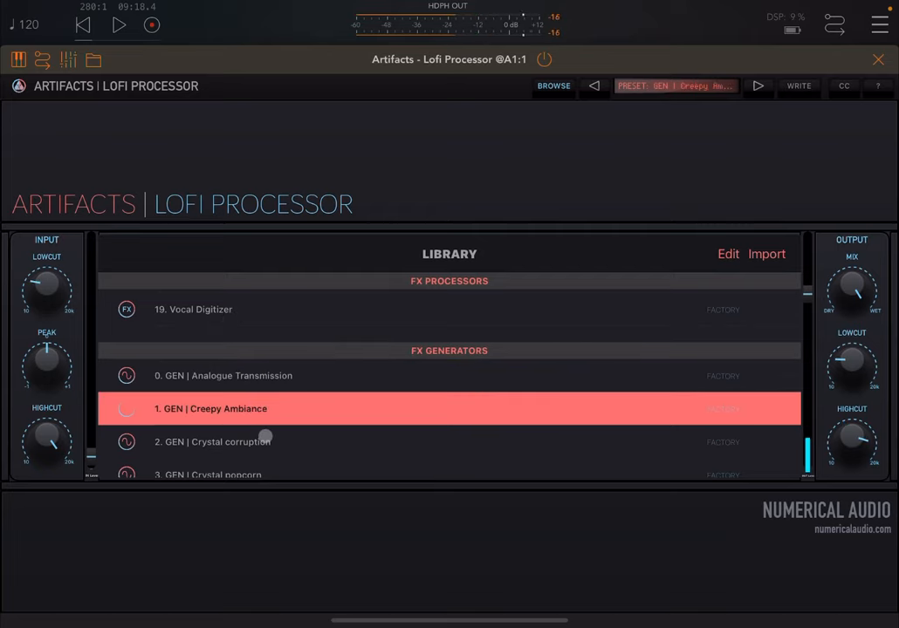
click(213, 442)
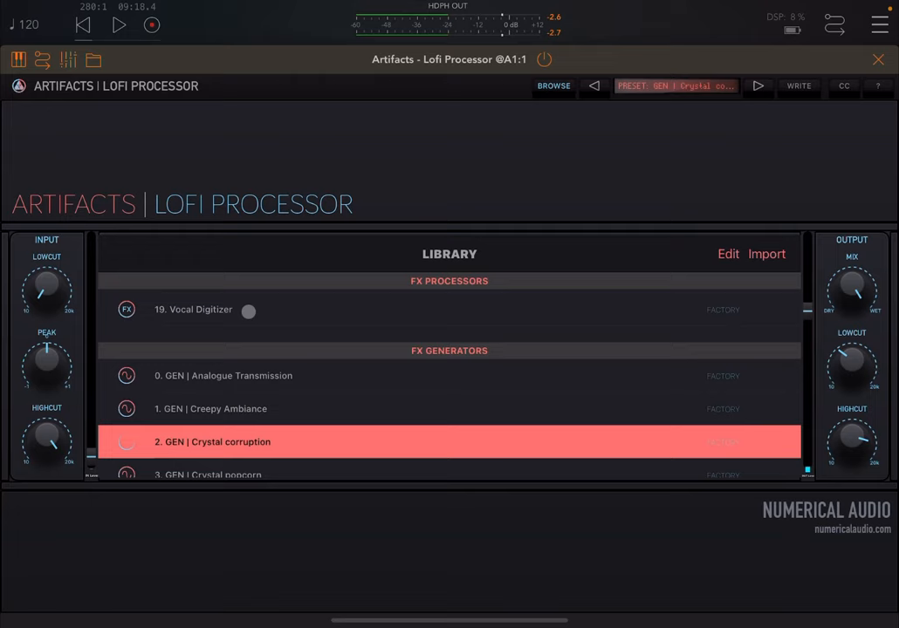
scroll(down, 3)
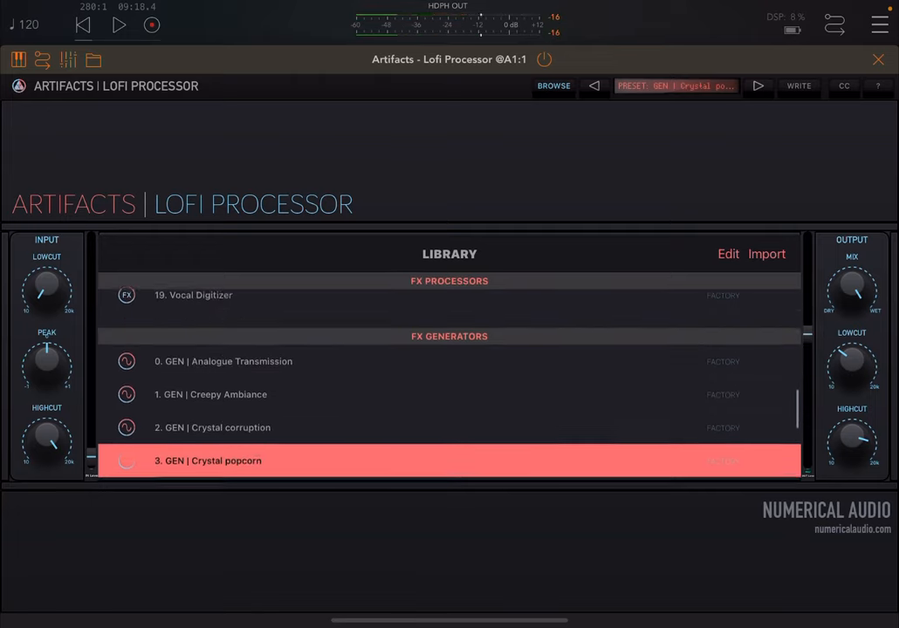
click(193, 296)
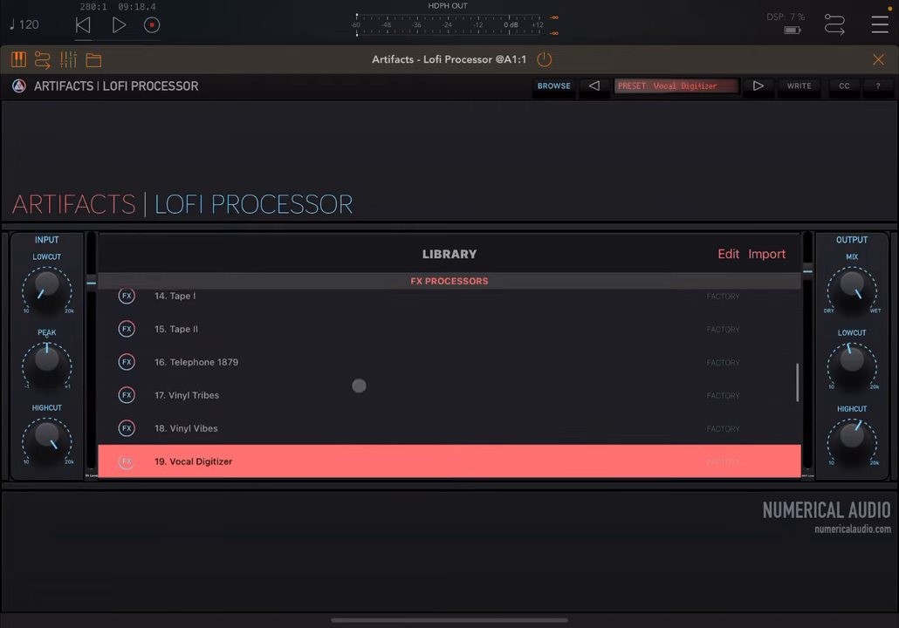
Start playback, try Tape I and Glitchy Business, then load Club Bathroom and close the library
click(114, 23)
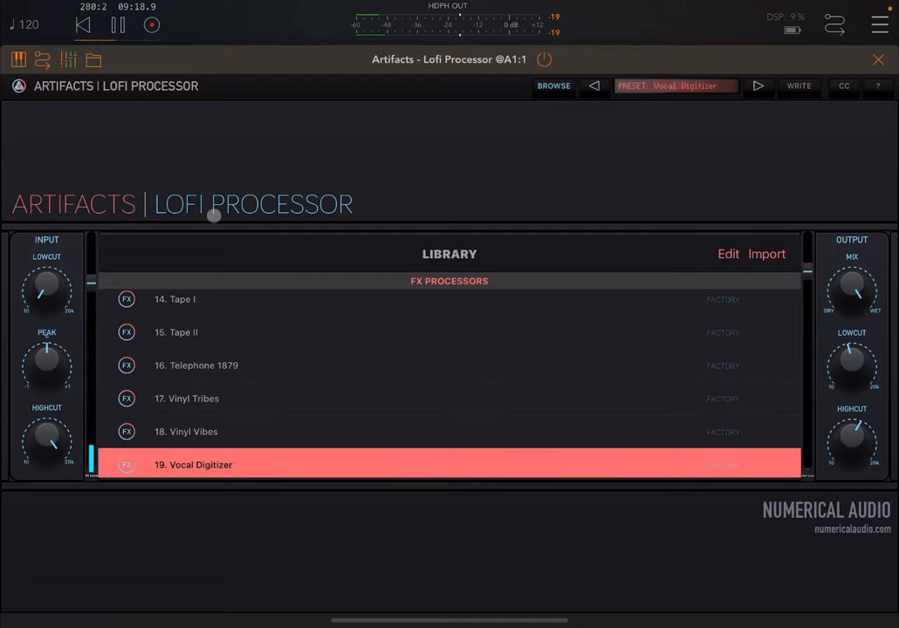
click(187, 432)
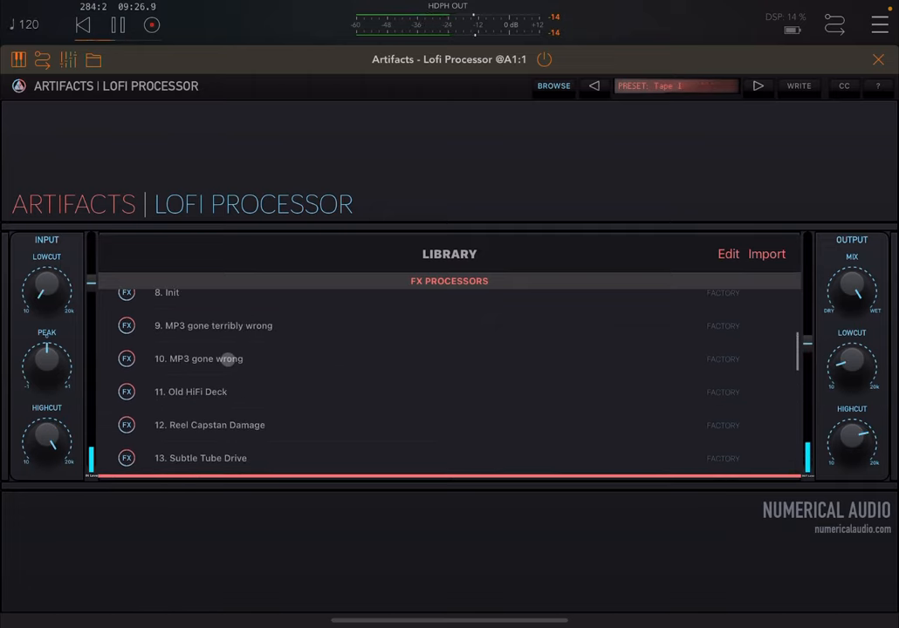
click(198, 359)
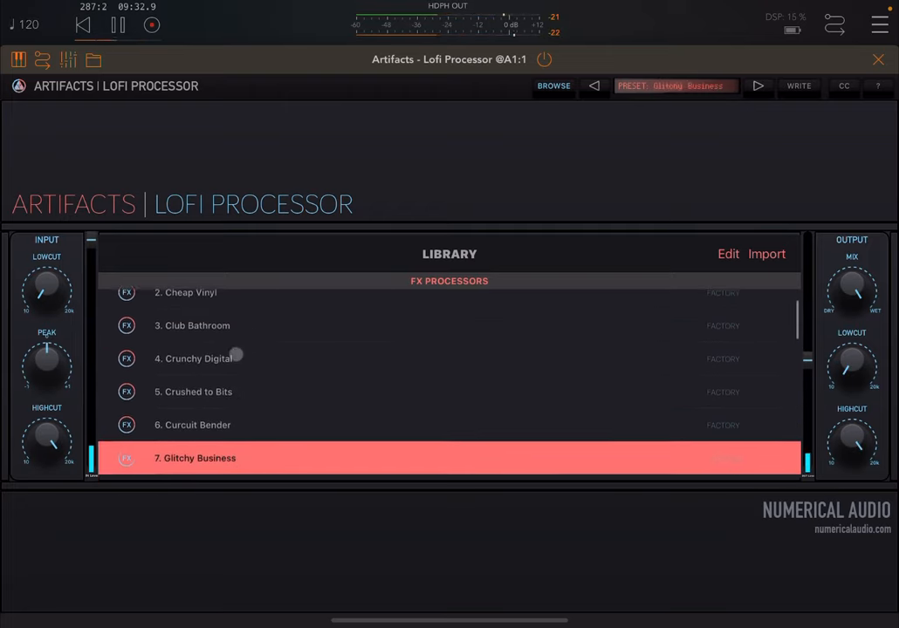
click(192, 325)
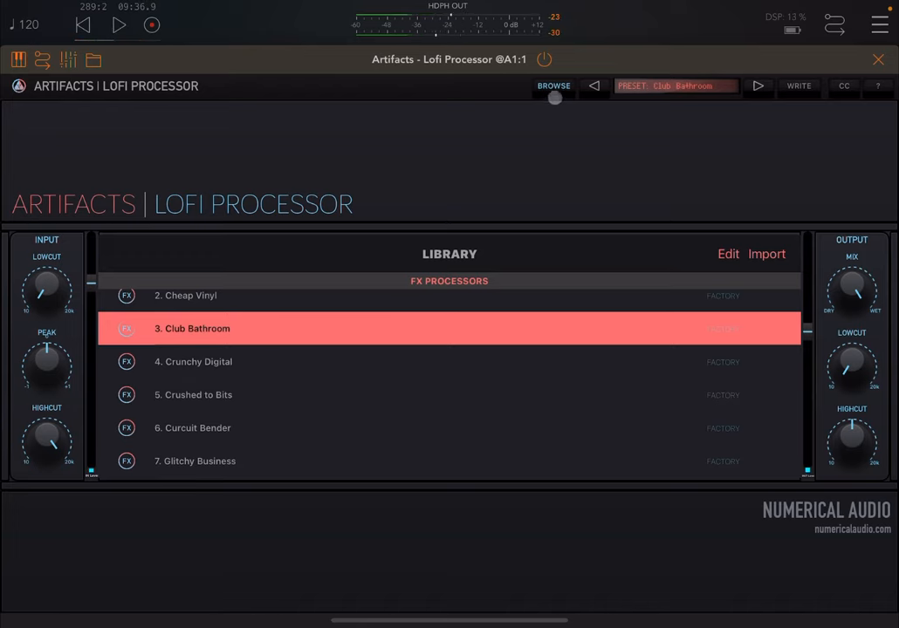
click(553, 86)
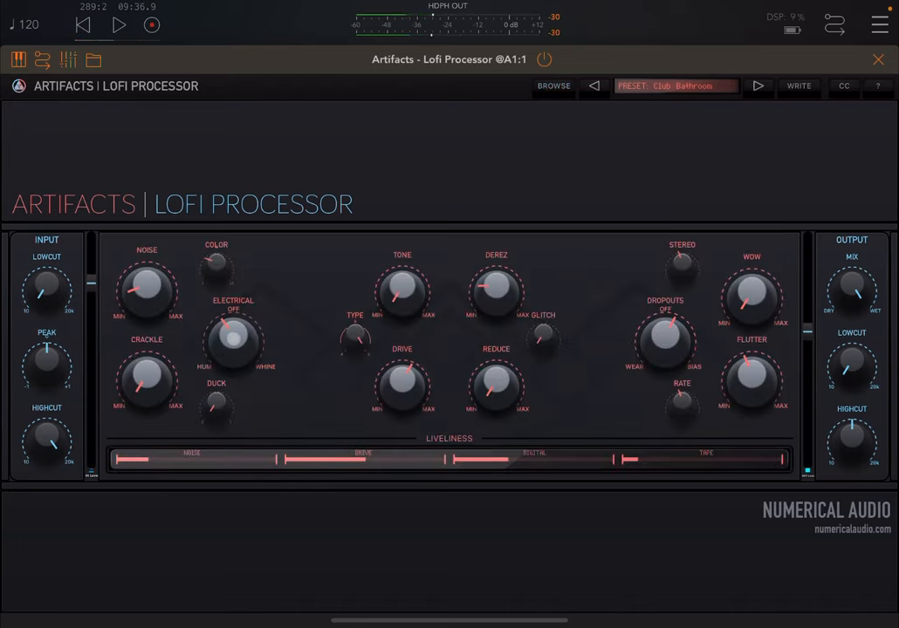